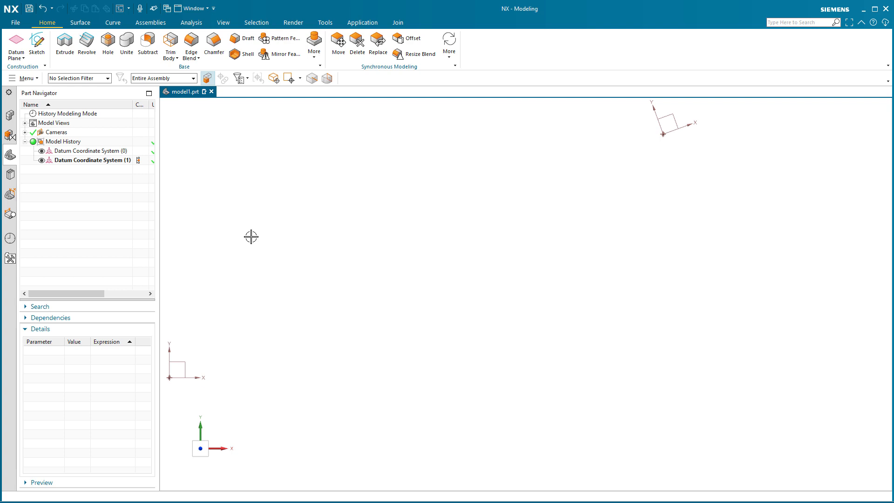
Check the NX version information, then start a new sketch with principal planes hidden.
left_click(15, 22)
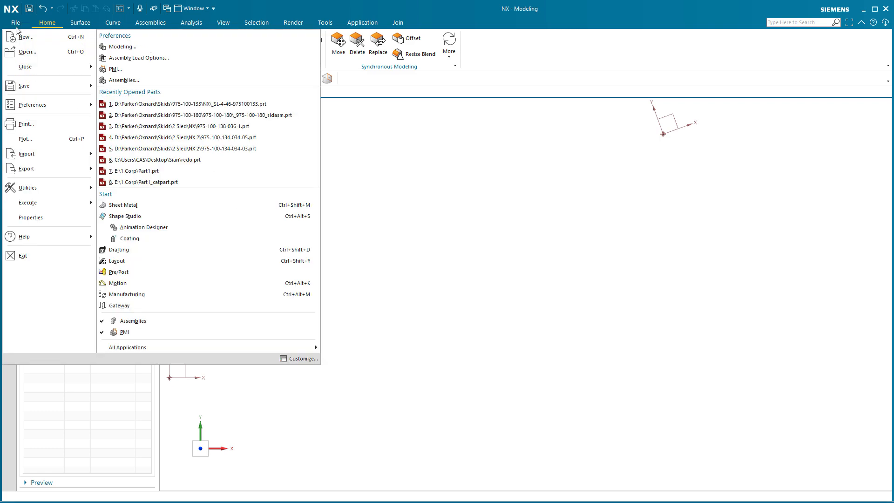
left_click(22, 236)
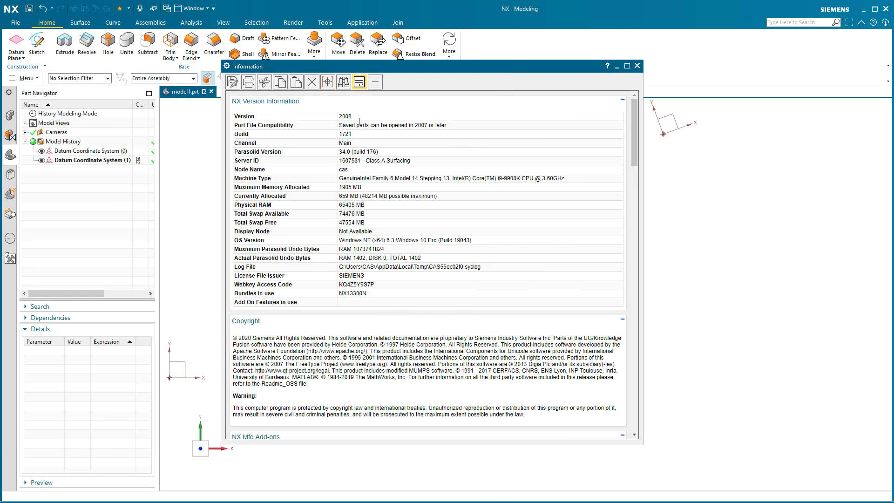
left_click(637, 65)
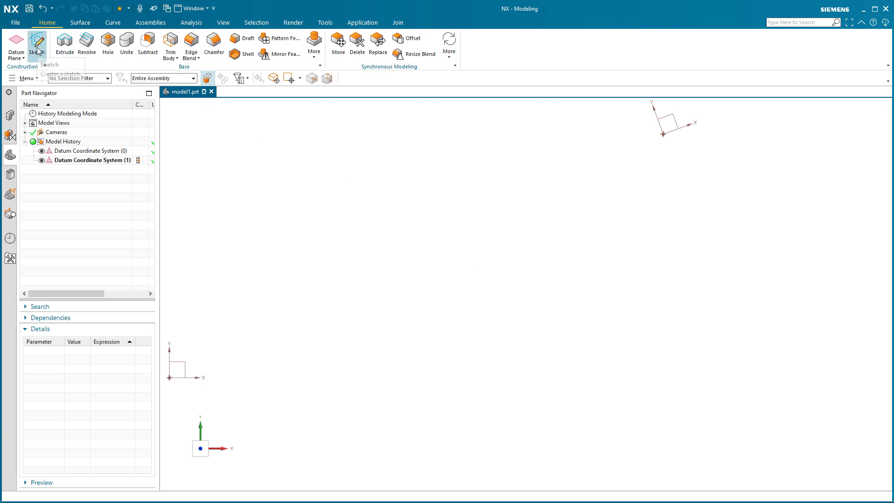
left_click(36, 44)
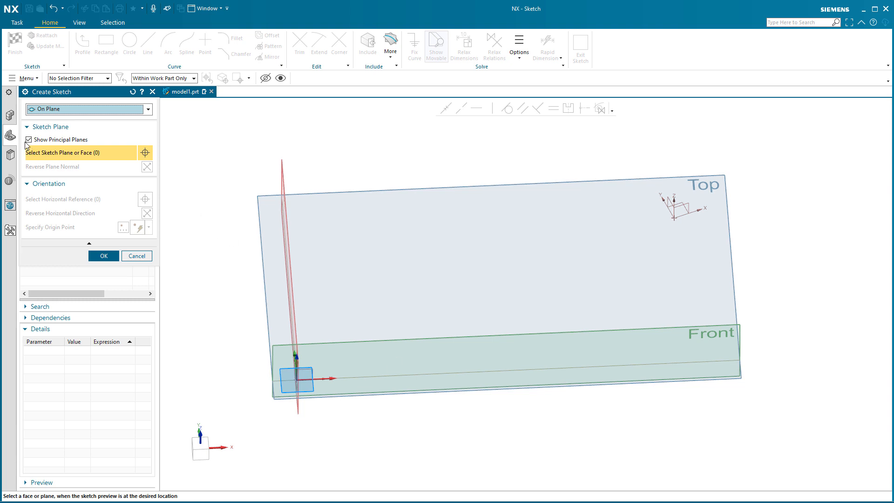
left_click(29, 140)
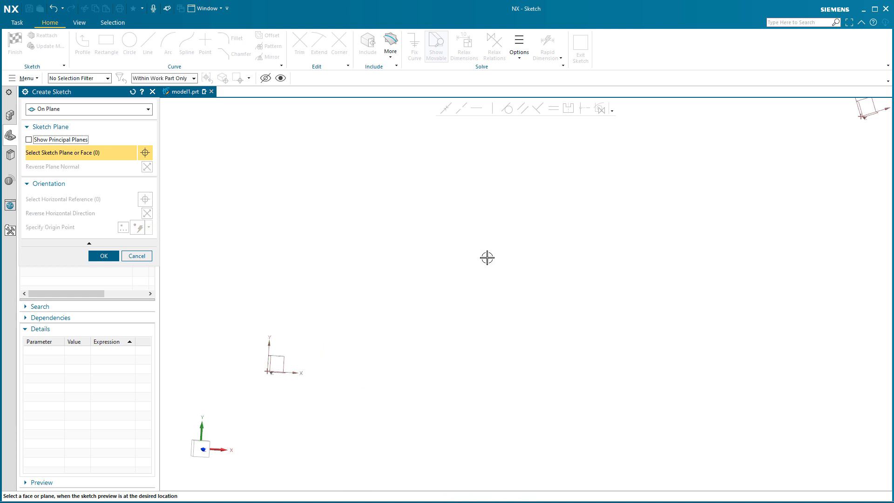
mouse_move(767, 140)
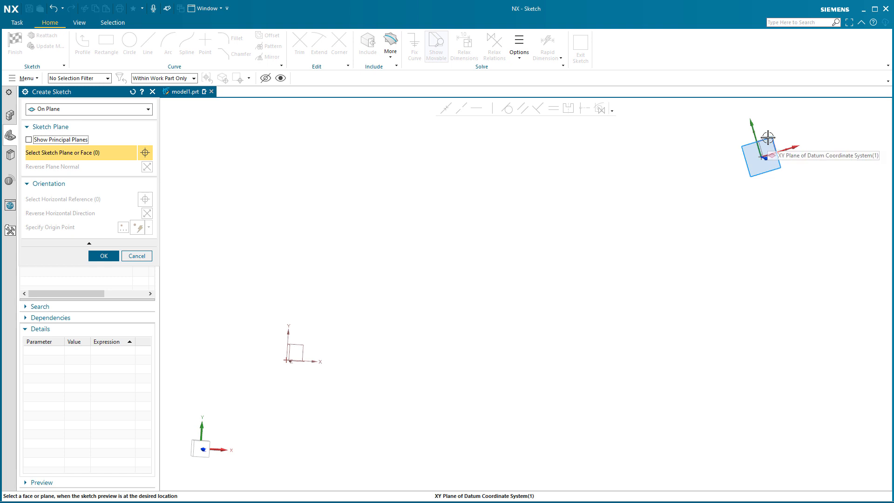
Select the XY plane of Datum Coordinate System (1) as the sketch plane.
left_click(764, 154)
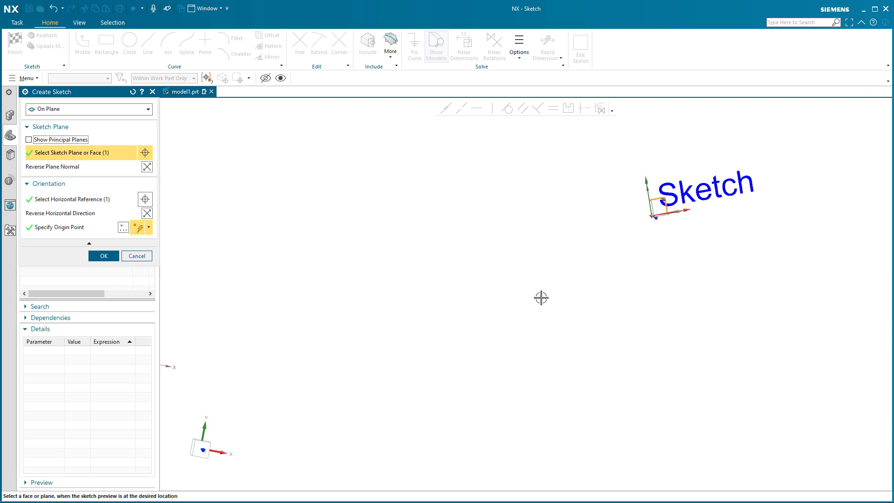
mouse_move(283, 209)
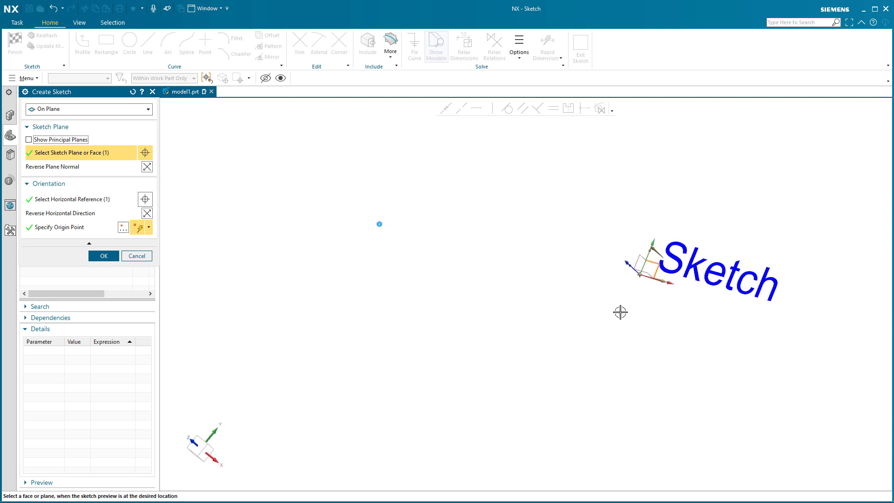
Orient the view to look straight onto the datum XY sketch plane.
left_click(80, 199)
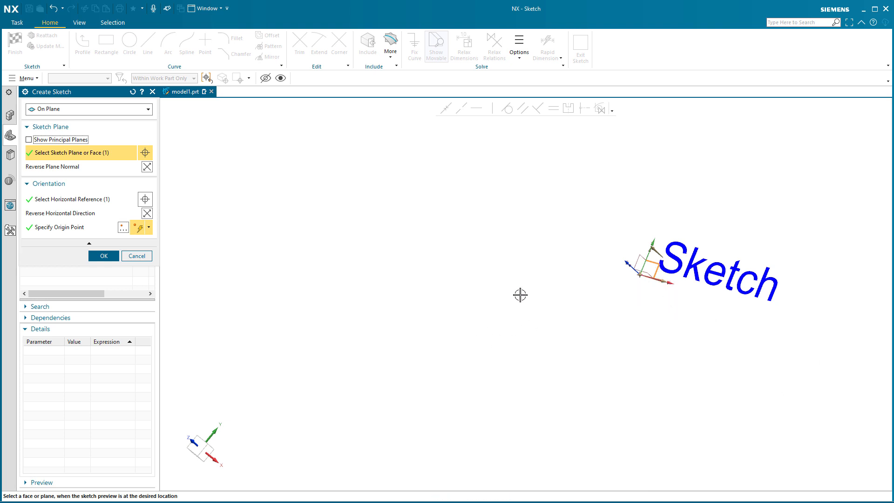
mouse_move(365, 270)
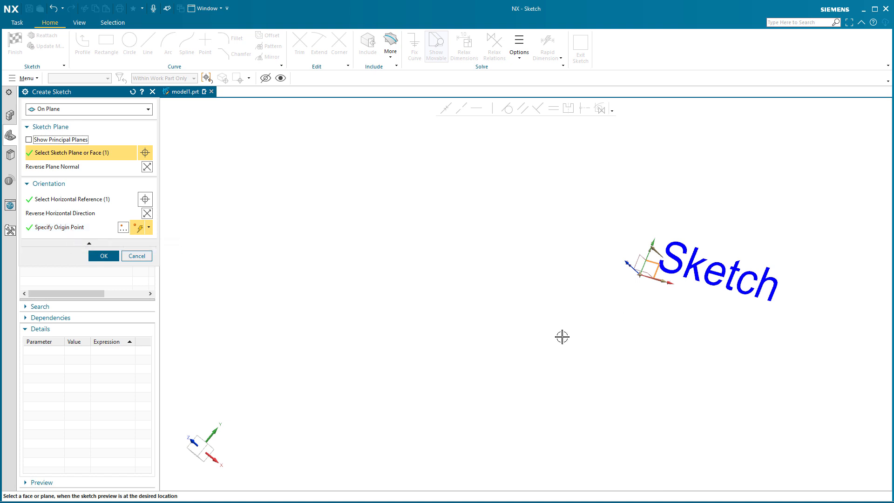
mouse_move(473, 367)
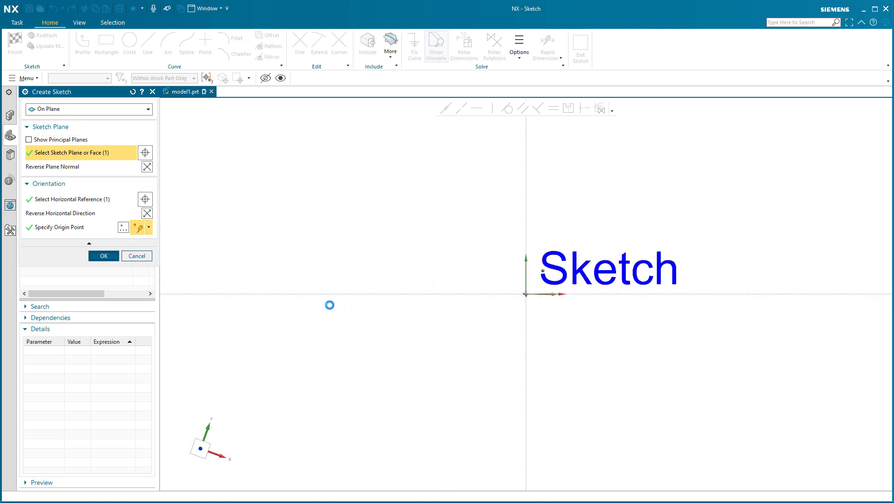
Confirm the Create Sketch dialog, producing the empty sketch SKETCH_000.
left_click(104, 256)
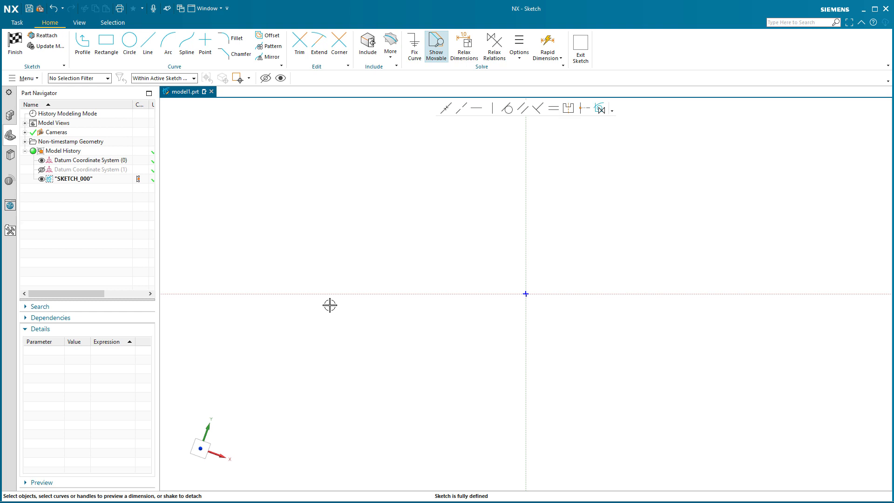
mouse_move(327, 305)
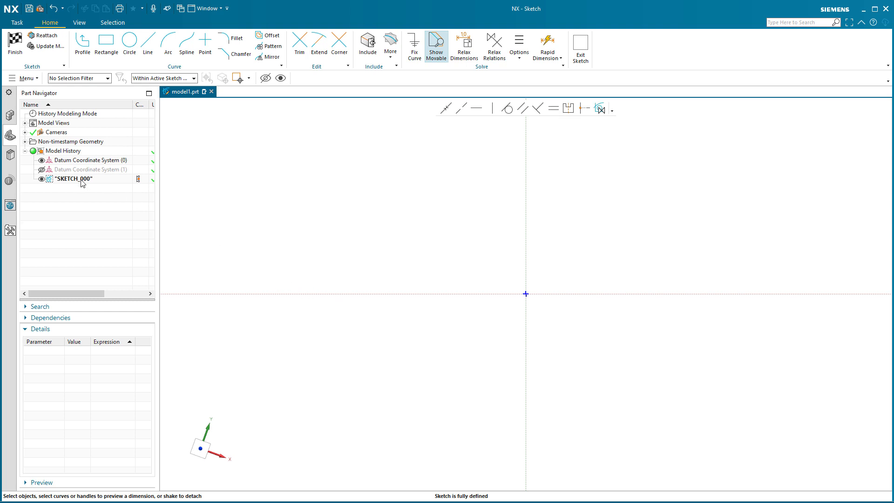
mouse_move(50, 169)
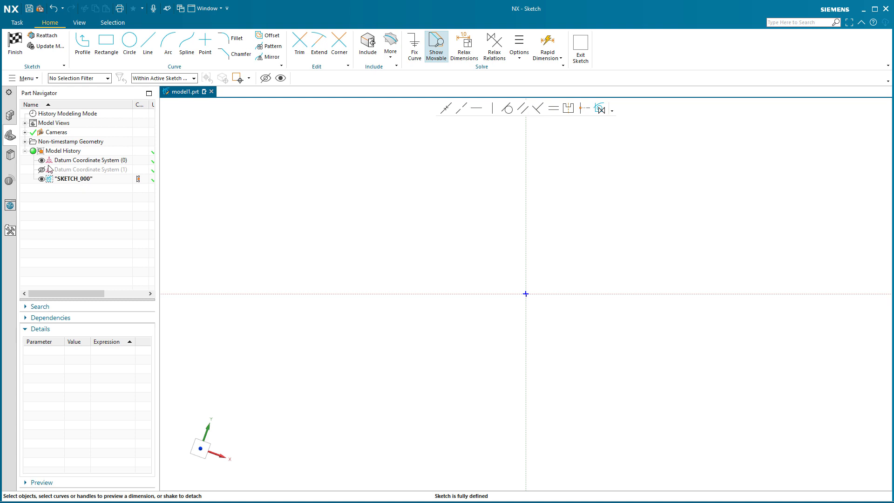
mouse_move(51, 179)
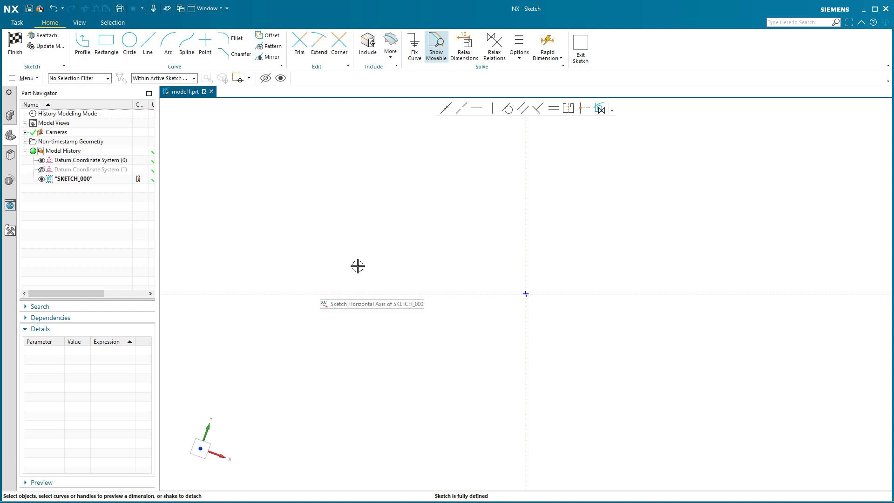
mouse_move(524, 241)
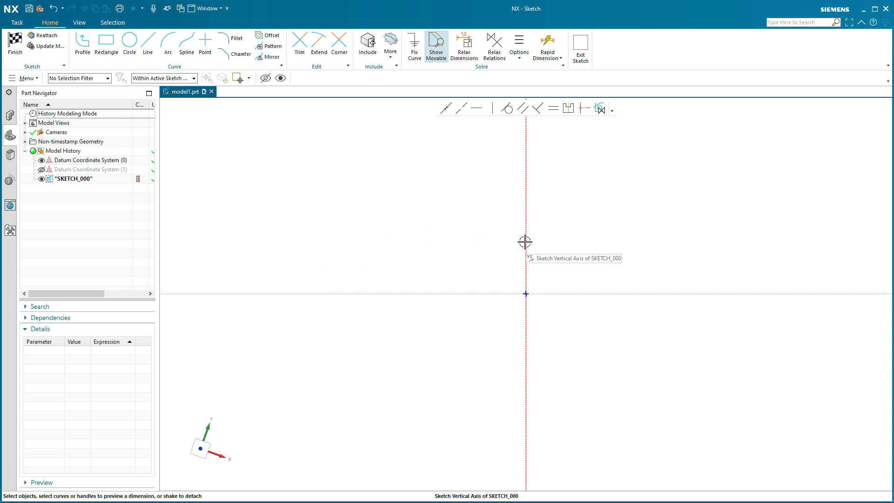
mouse_move(525, 292)
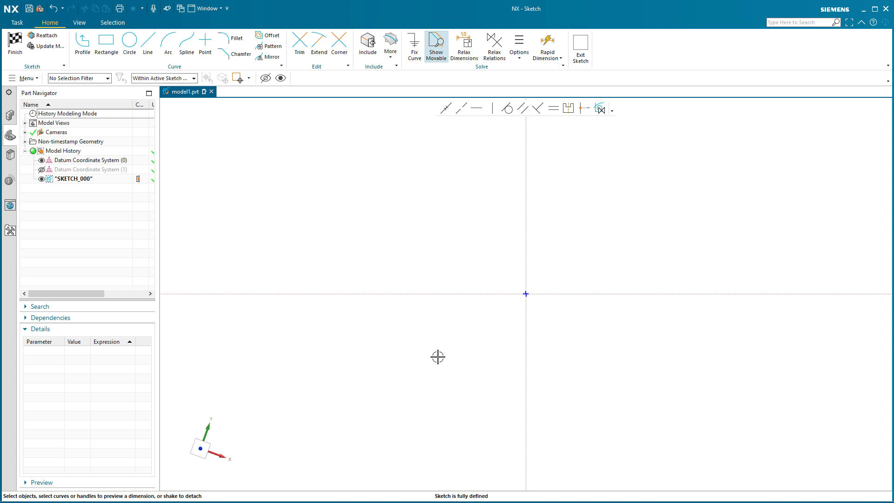
mouse_move(391, 258)
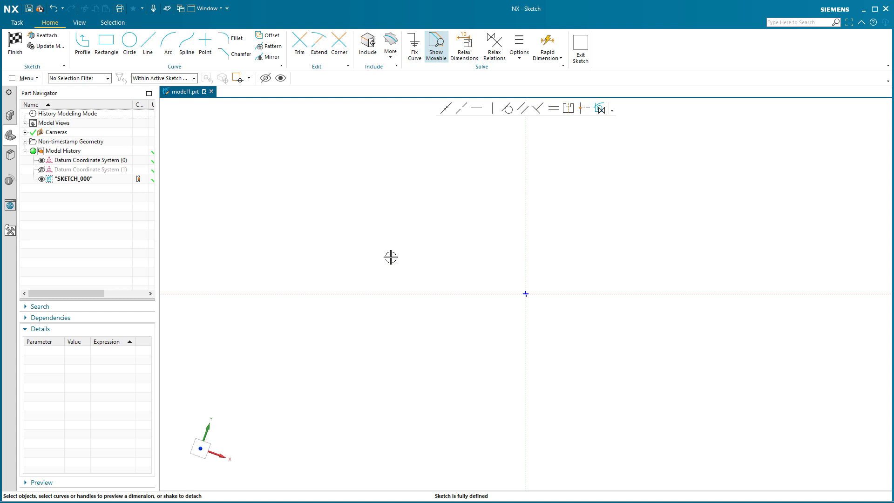
mouse_move(310, 233)
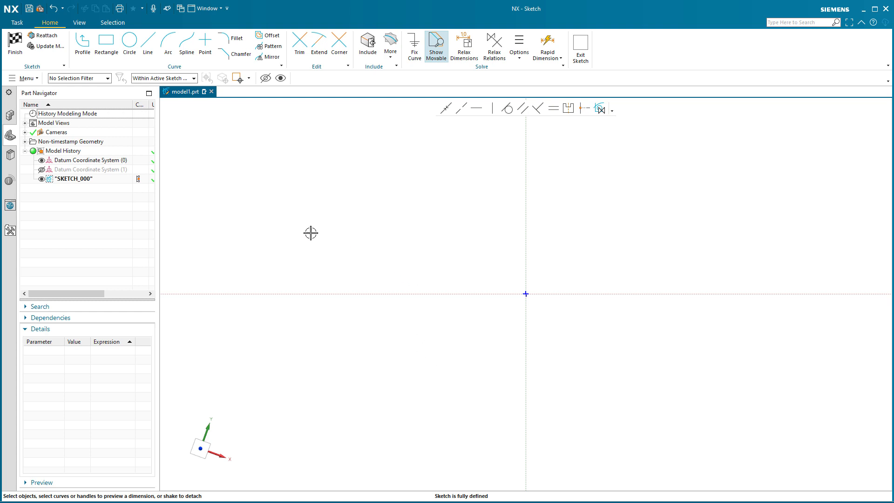
left_click(106, 44)
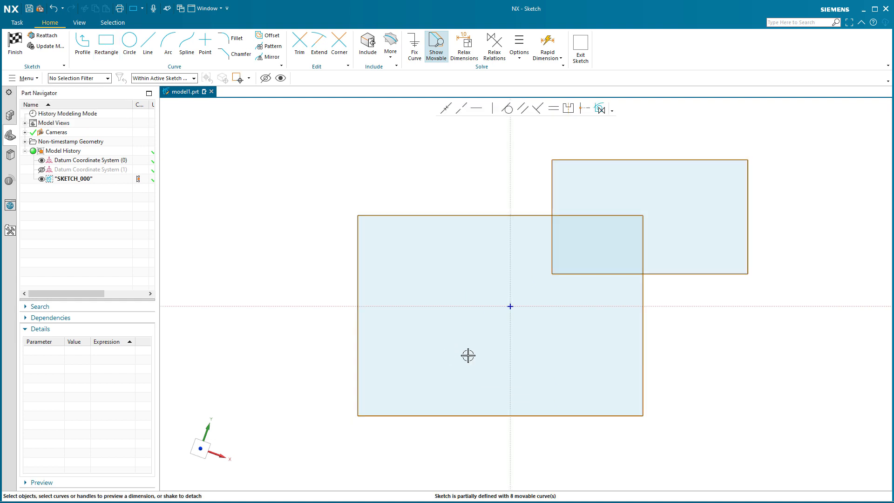
mouse_move(476, 264)
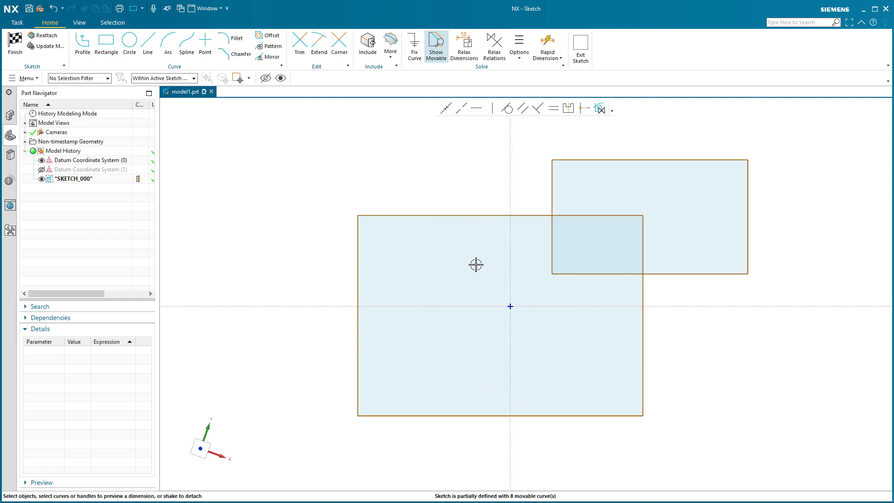
mouse_move(388, 321)
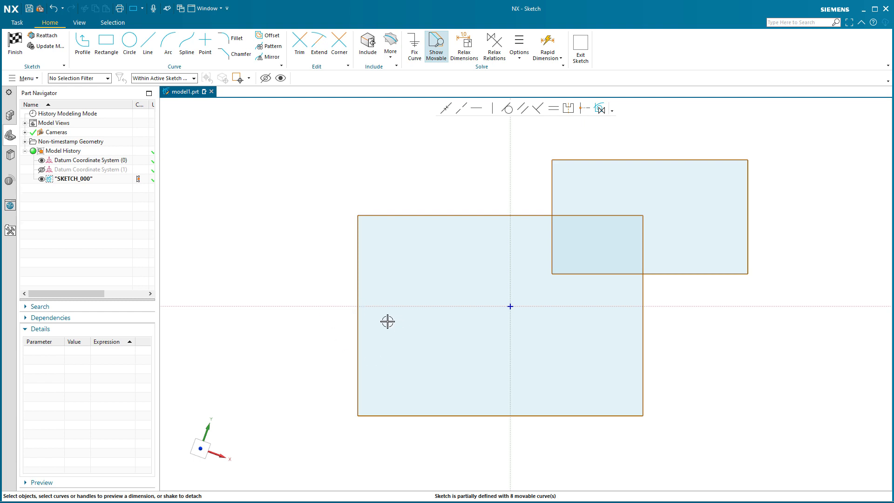
mouse_move(441, 228)
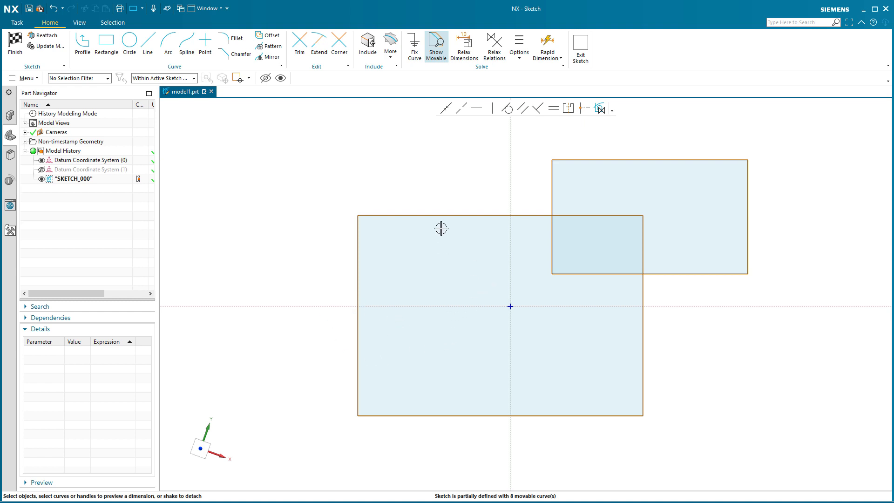
mouse_move(501, 328)
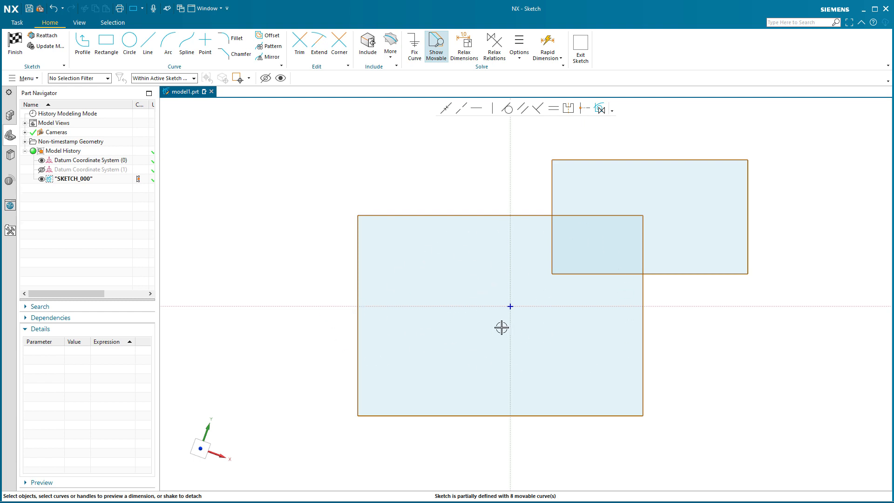
mouse_move(391, 354)
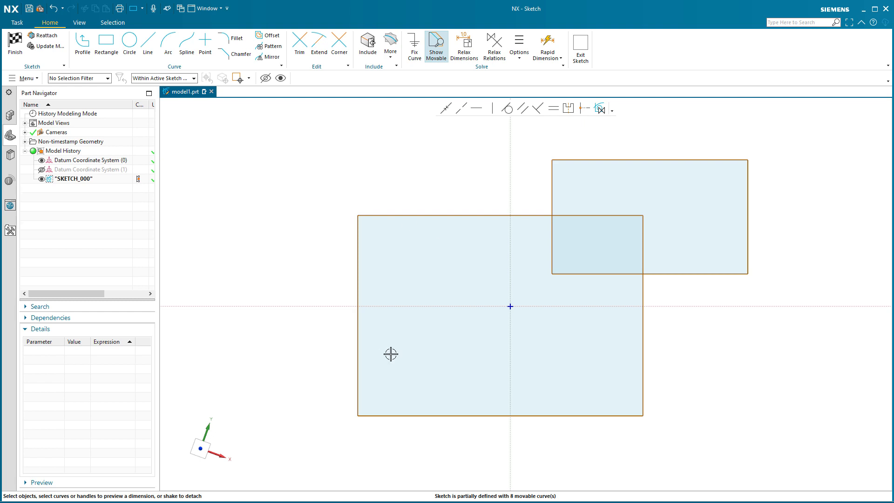
mouse_move(416, 287)
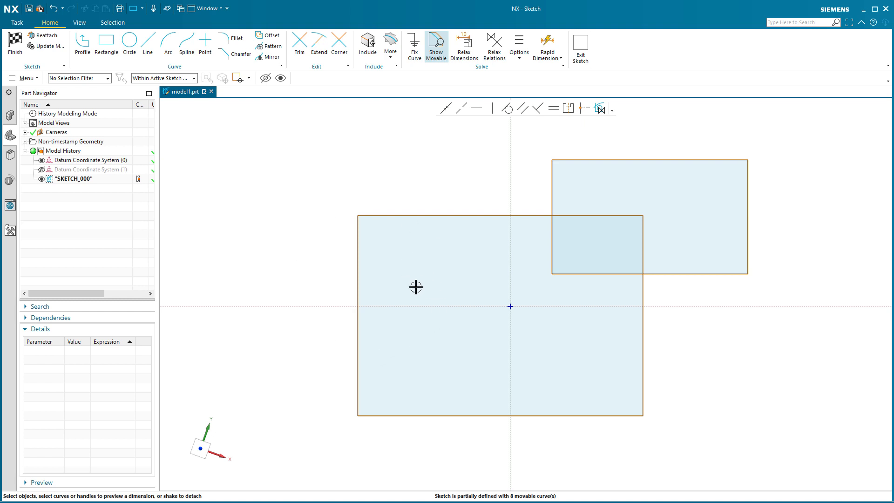
mouse_move(690, 224)
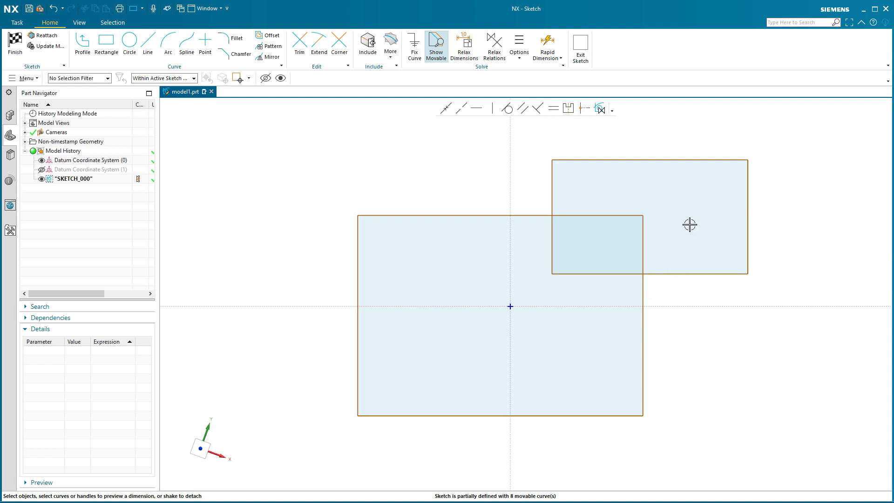
mouse_move(598, 258)
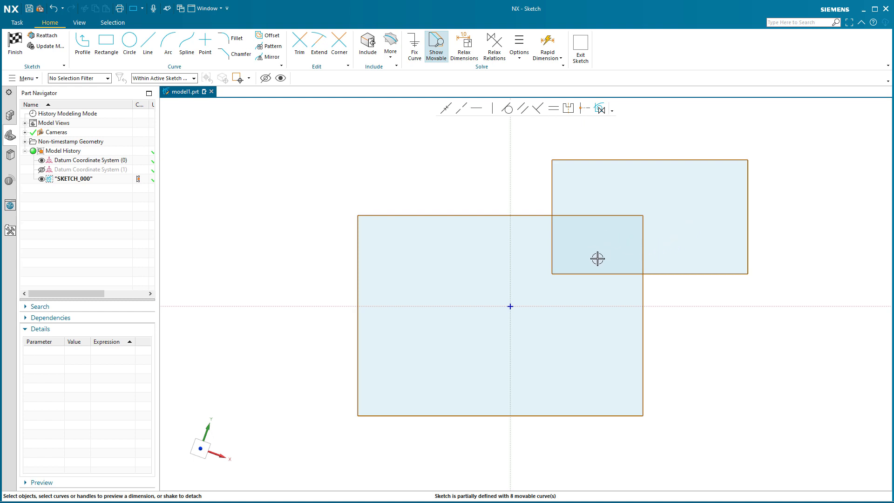
mouse_move(691, 360)
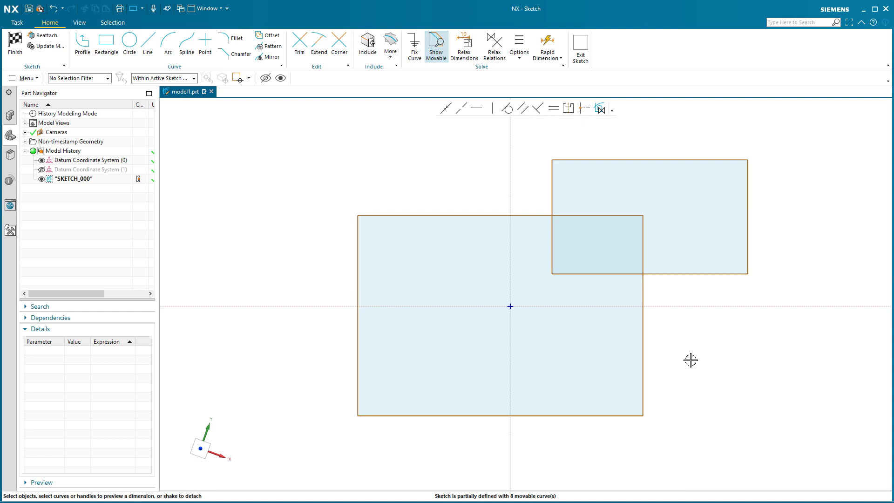
mouse_move(300, 142)
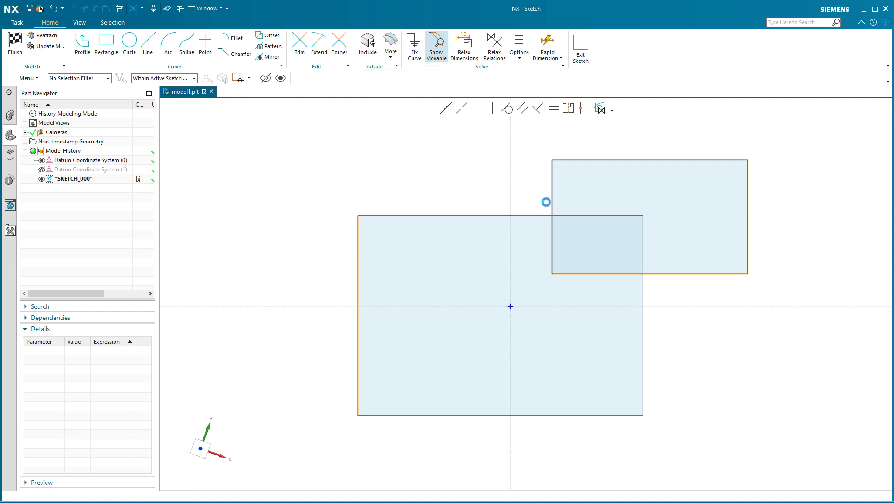
Trim the overlapping rectangles into an L outline and drag the notch corner down-left.
left_click(300, 45)
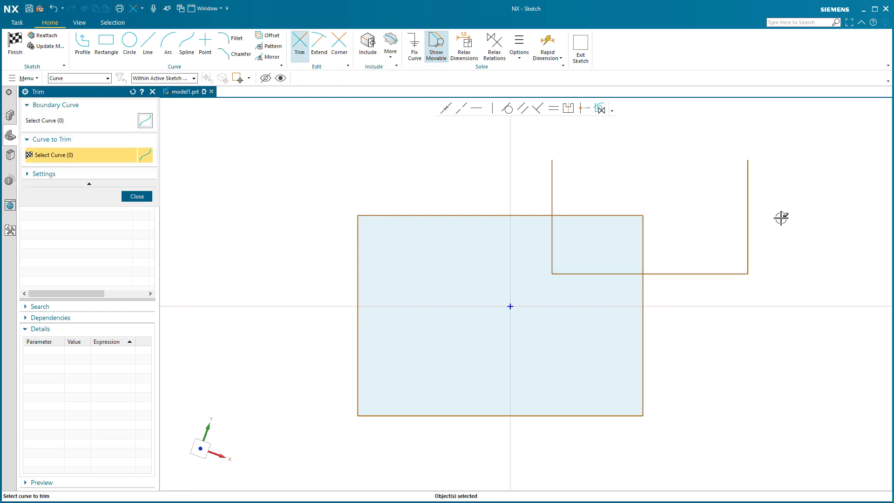
mouse_move(770, 207)
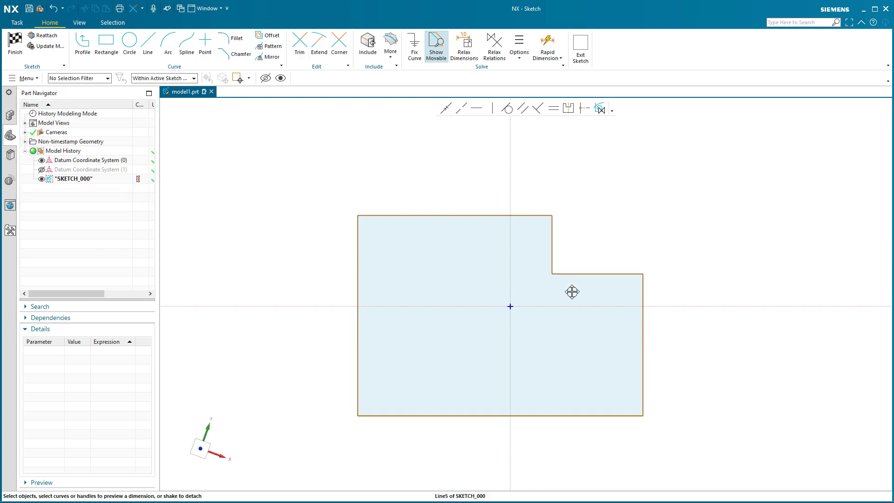
left_click_drag(572, 292, 544, 266)
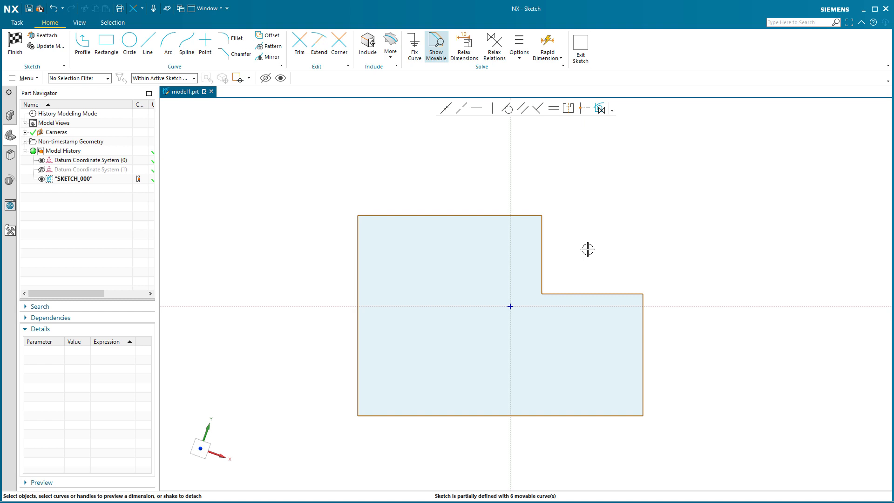
mouse_move(637, 195)
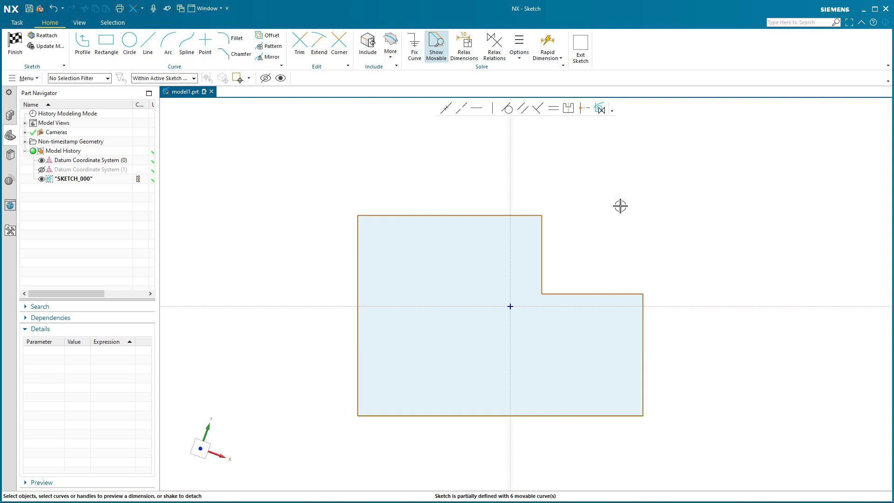
mouse_move(598, 117)
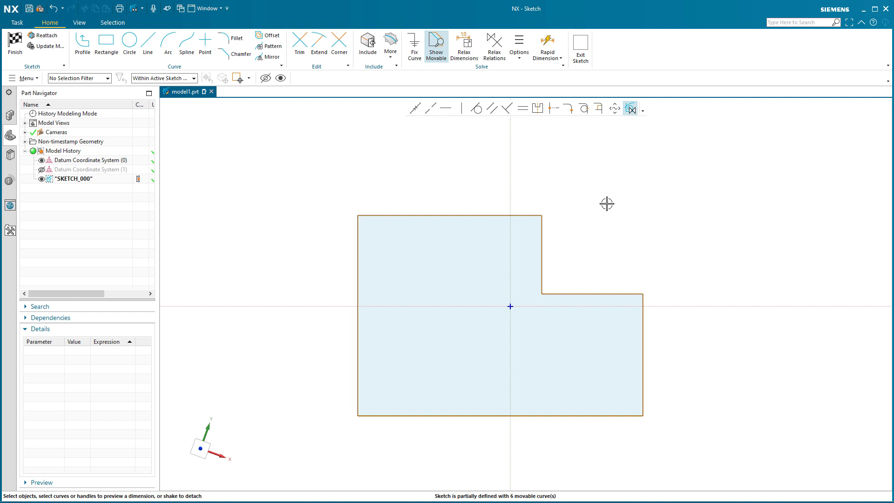
mouse_move(630, 109)
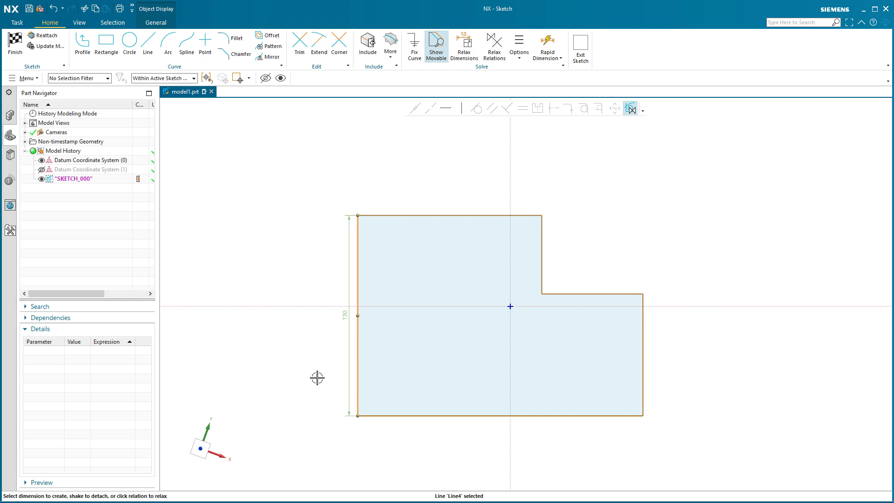
mouse_move(660, 249)
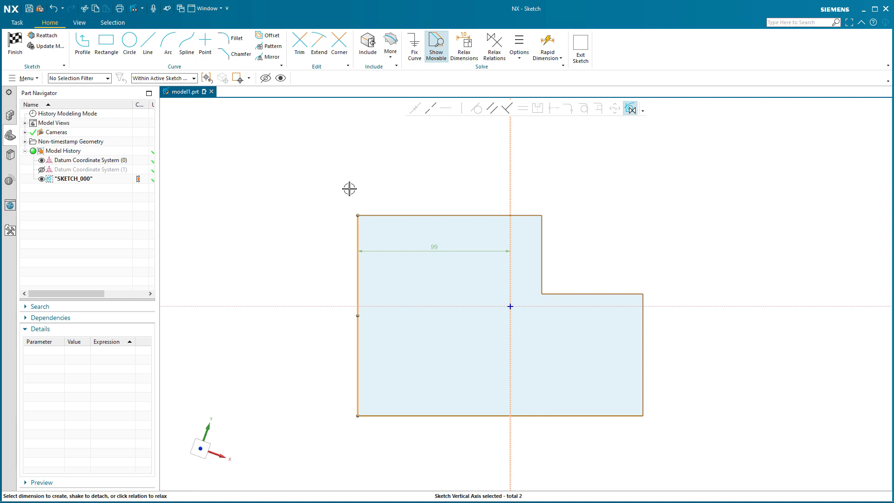
mouse_move(381, 117)
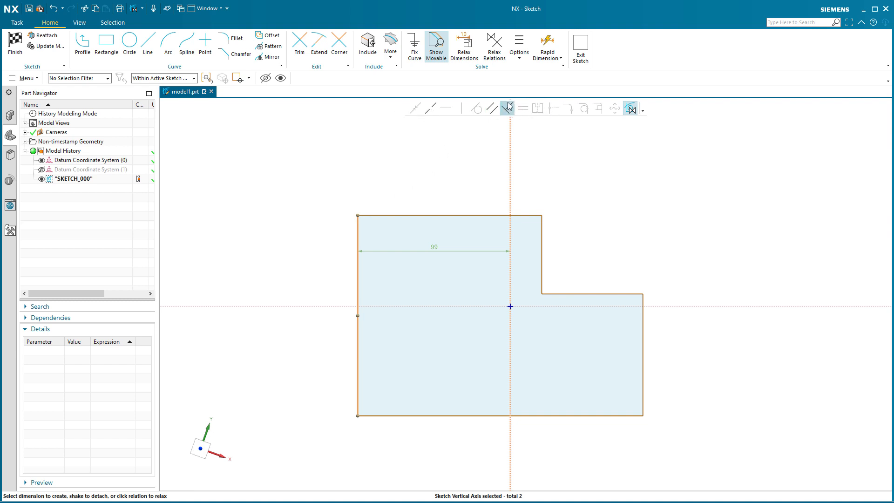
mouse_move(507, 107)
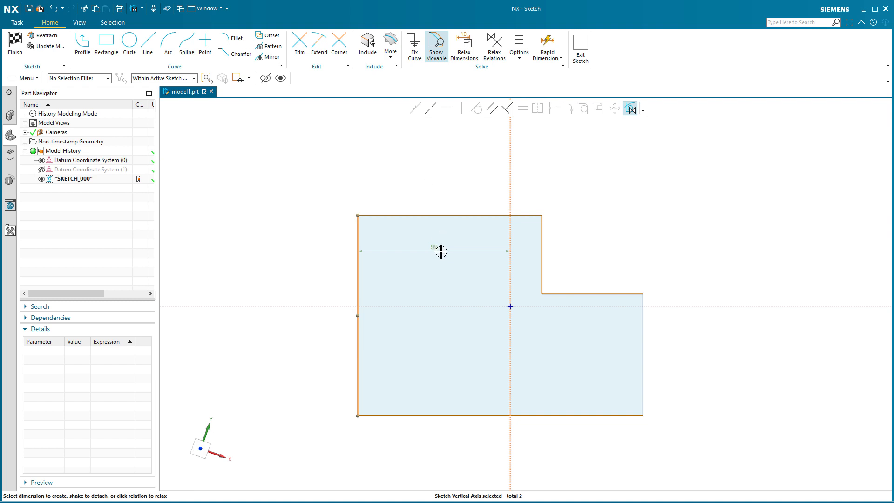
mouse_move(435, 255)
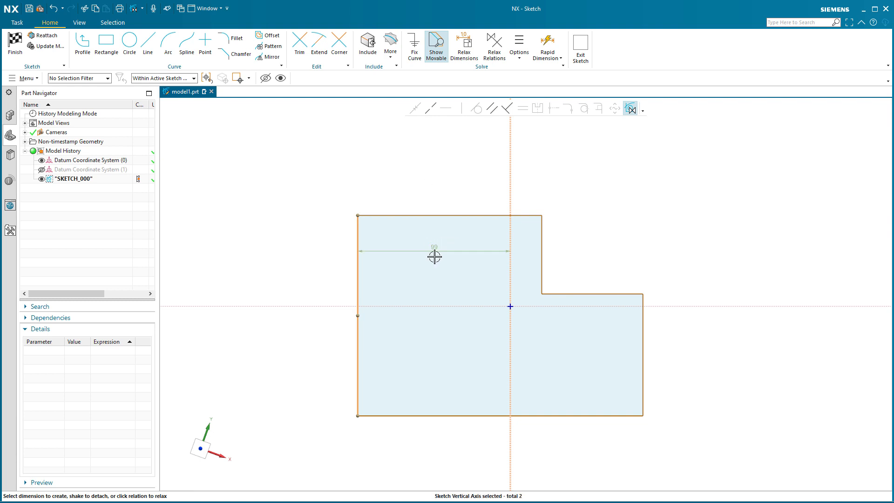
mouse_move(431, 109)
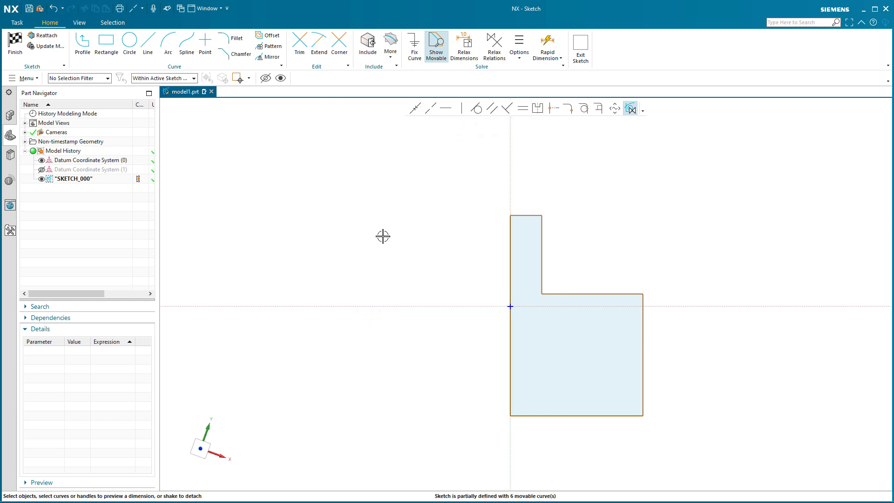
mouse_move(380, 240)
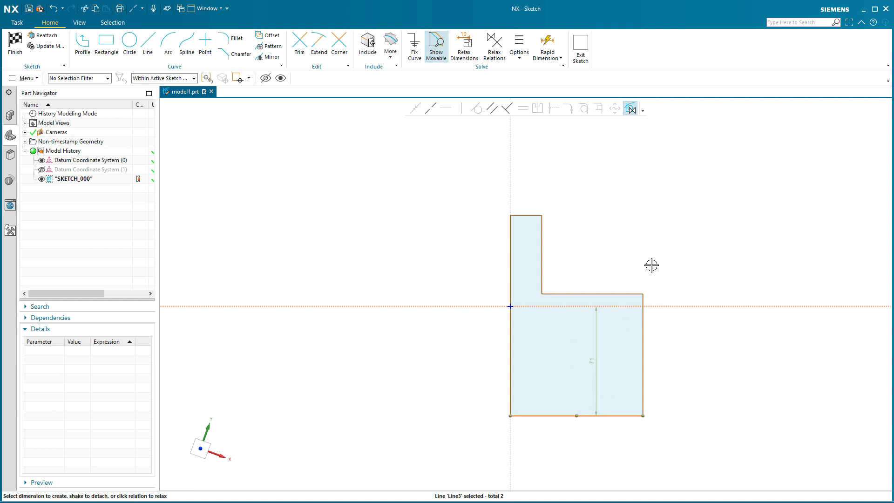
mouse_move(431, 109)
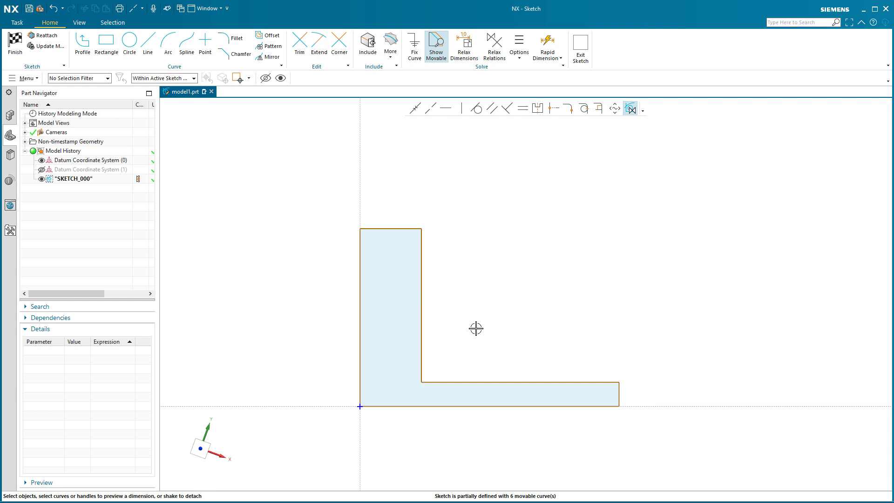
mouse_move(565, 298)
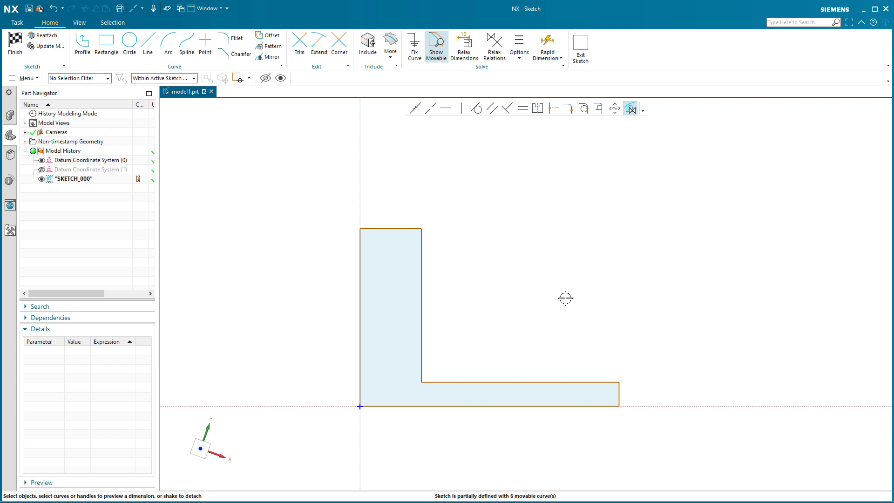
mouse_move(504, 208)
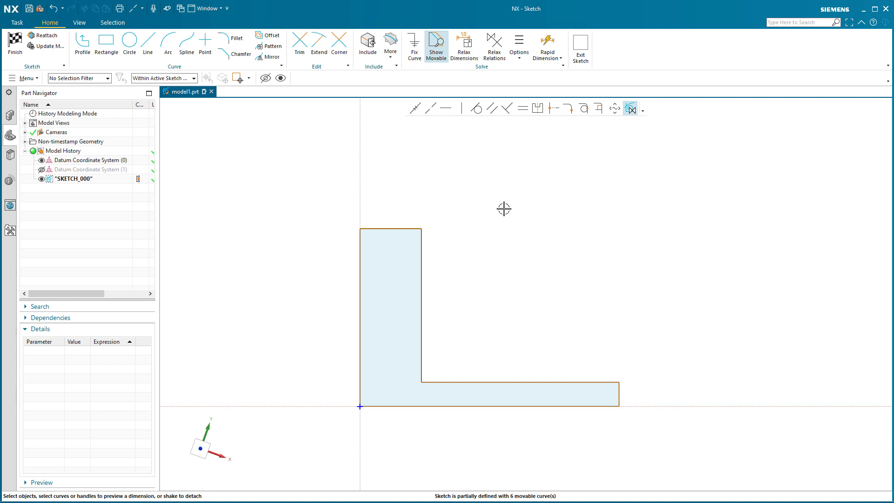
mouse_move(449, 170)
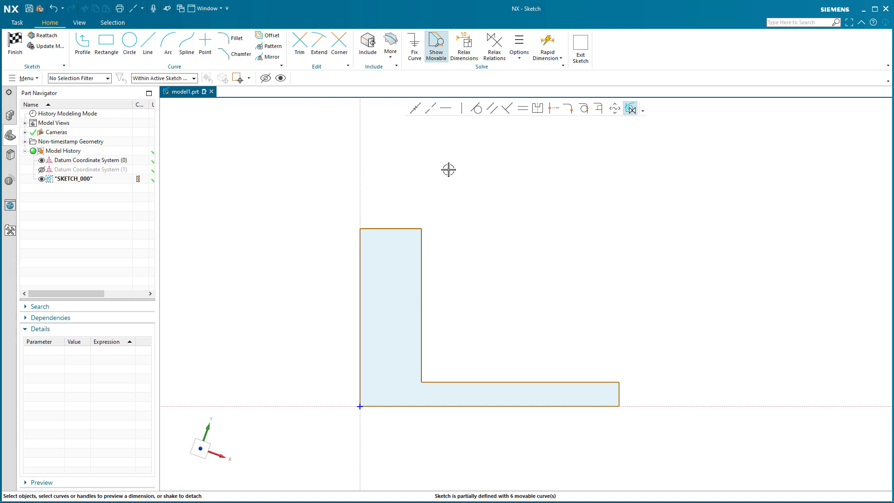
mouse_move(430, 108)
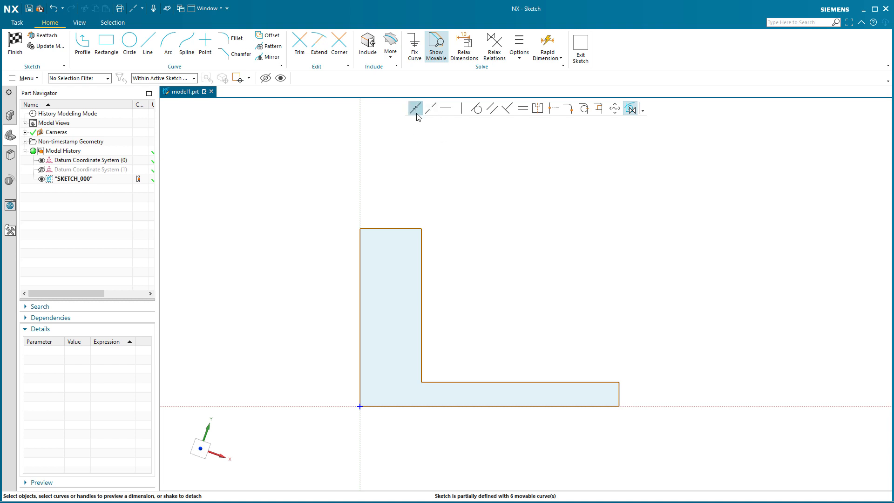
left_click(415, 108)
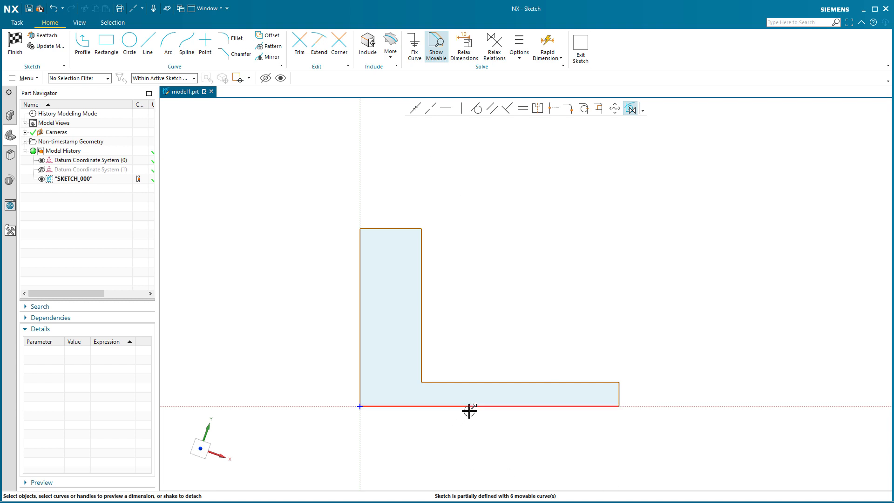
Change the bottom edge width dimension from 86 to 100.
left_click(489, 405)
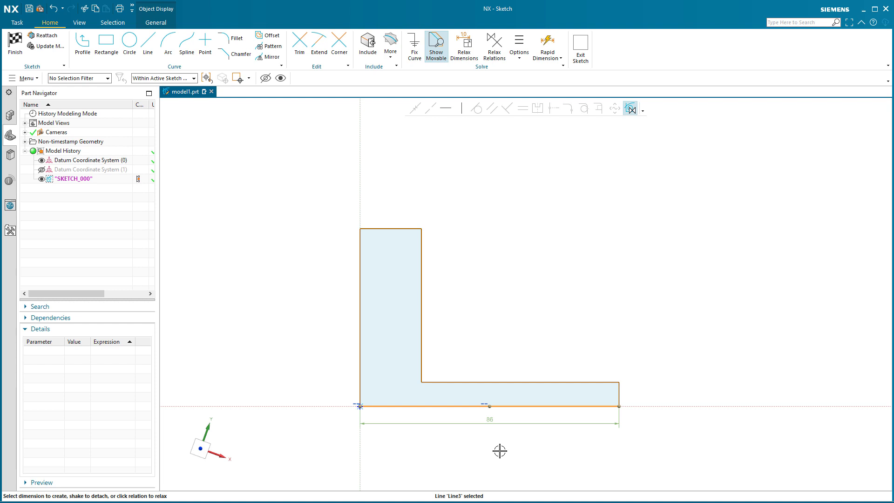
mouse_move(477, 183)
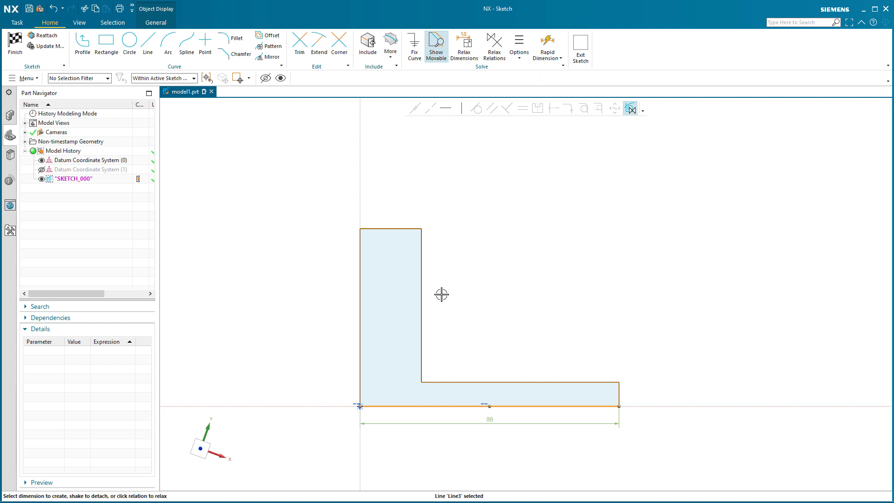
mouse_move(563, 331)
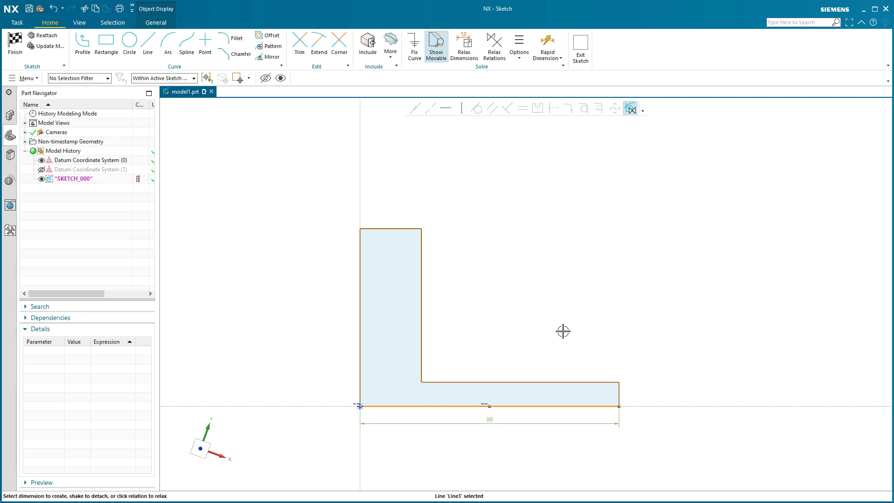
mouse_move(526, 421)
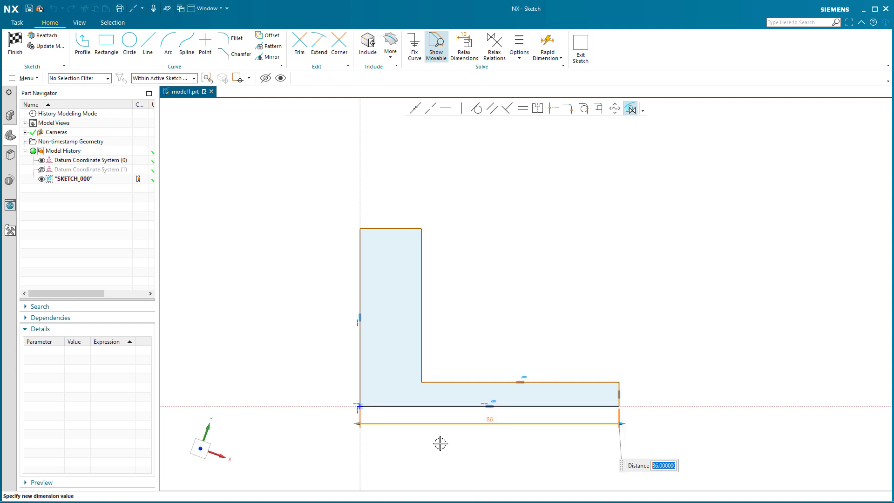
type("100")
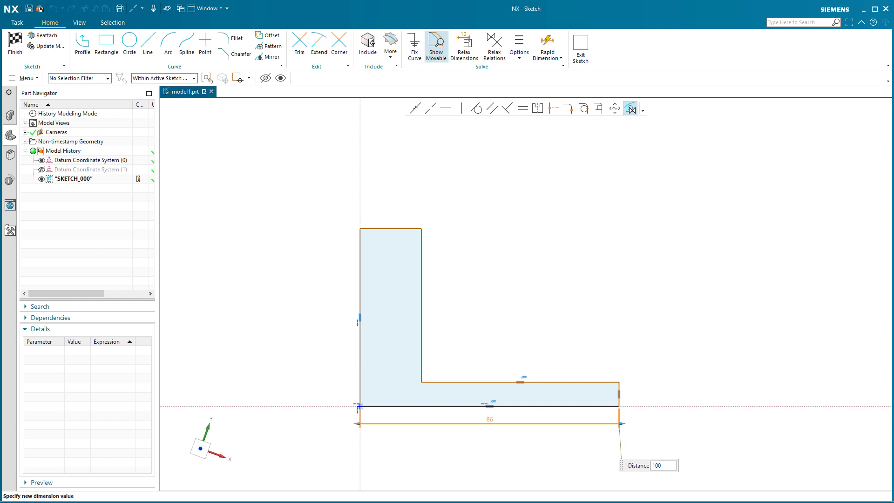
key("enter")
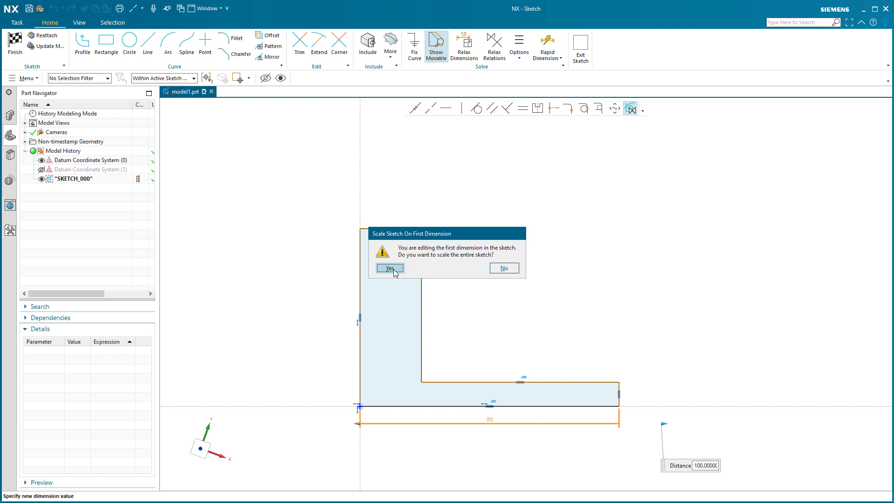
Accept scaling the entire L-shaped sketch so the bottom edge measures 100.
left_click(390, 268)
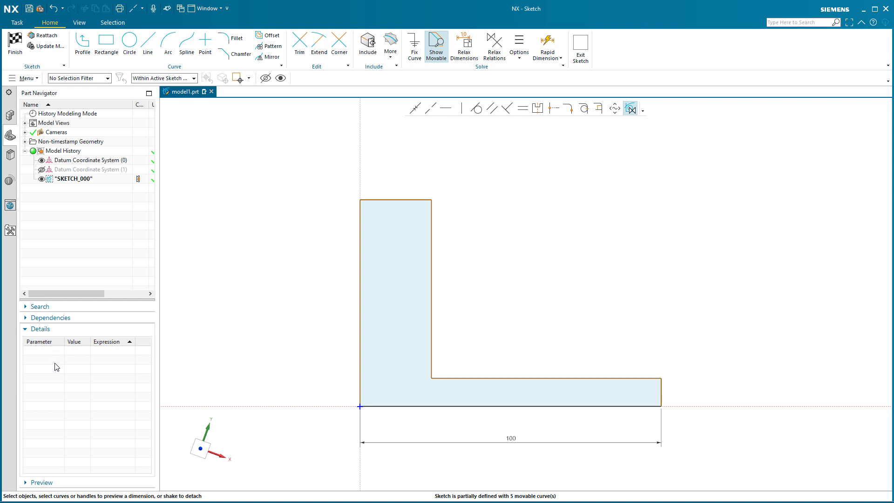
mouse_move(353, 328)
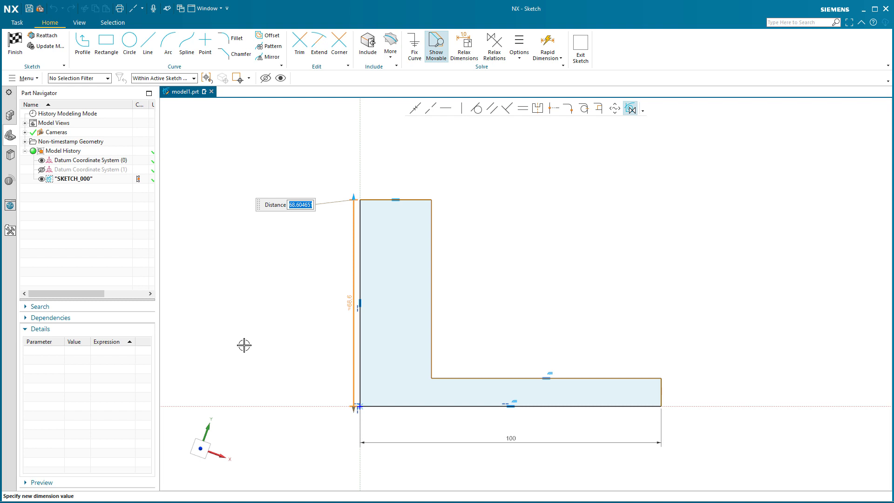
Set the left edge height to 85 and turn it into expression p0.
type("85")
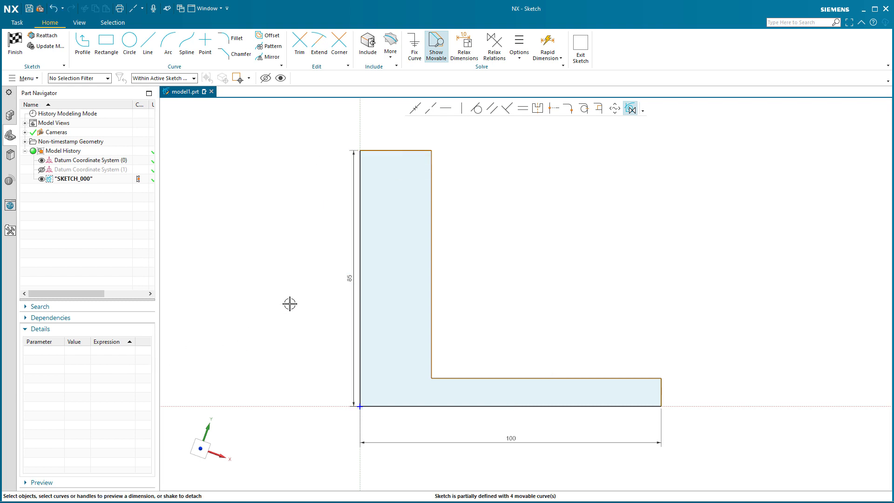
right_click(351, 280)
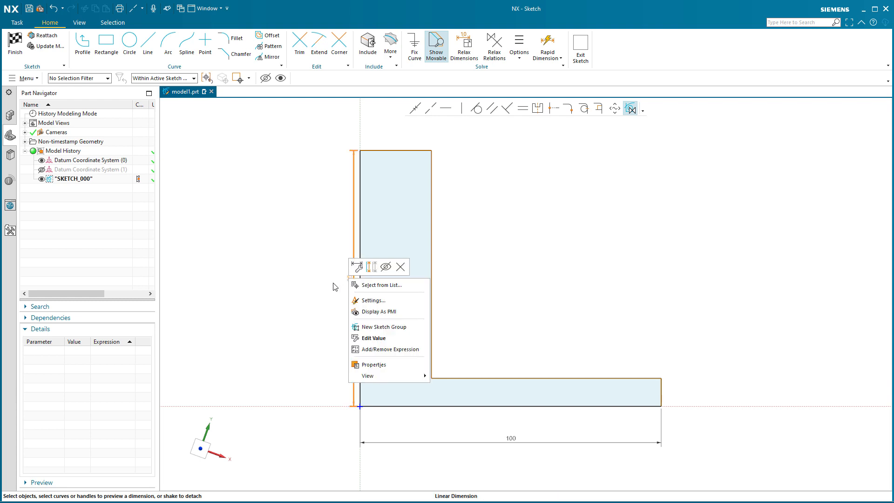
mouse_move(377, 349)
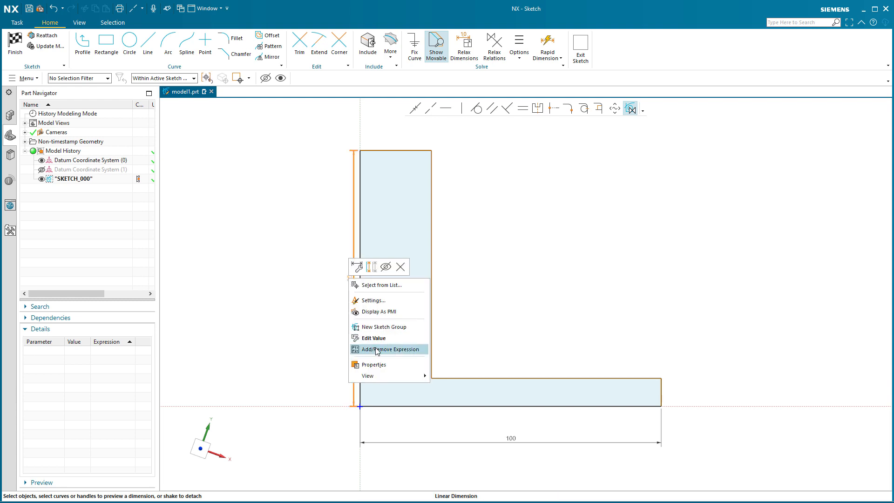
left_click(388, 349)
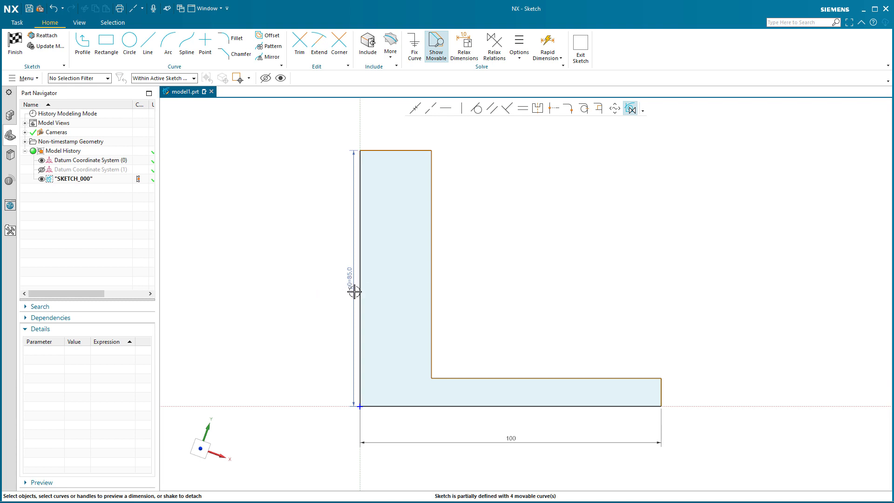
mouse_move(235, 300)
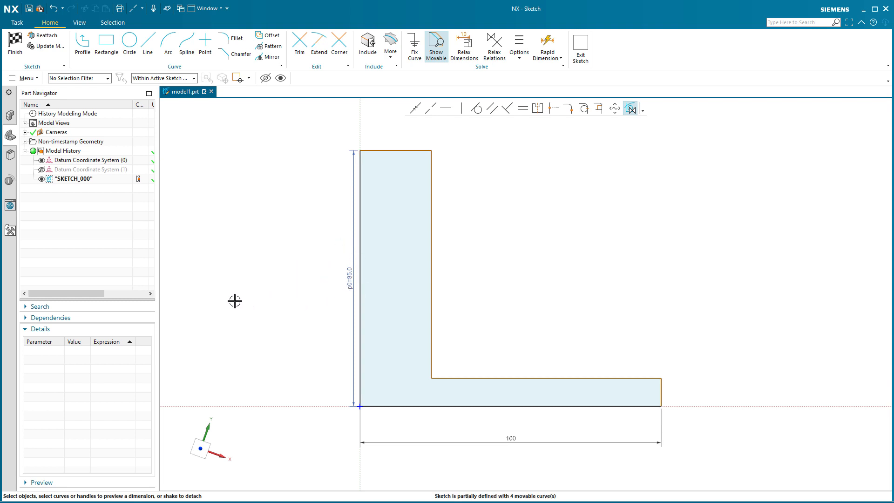
mouse_move(666, 366)
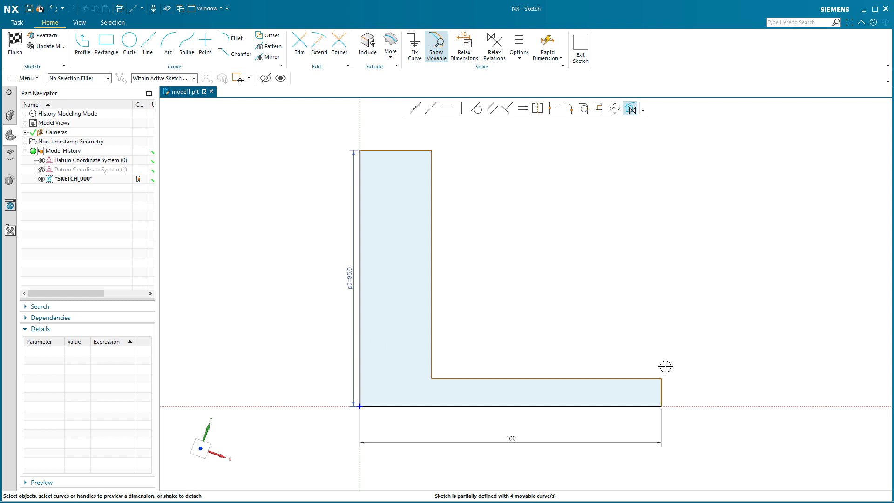
Raise the L's inner horizontal edge to thicken the bottom leg.
left_click(420, 153)
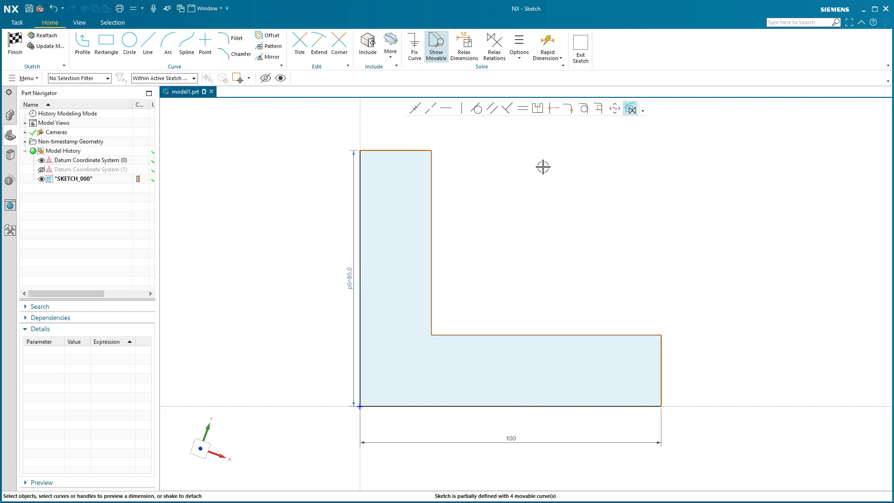
mouse_move(532, 169)
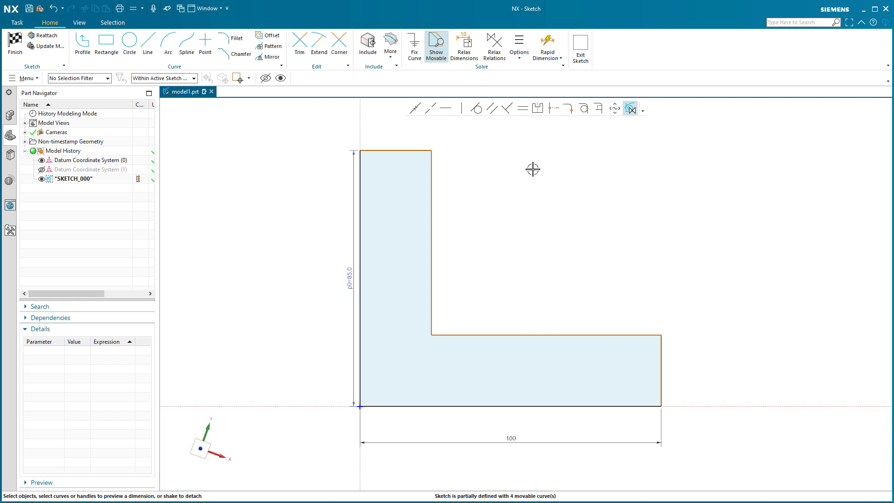
mouse_move(437, 170)
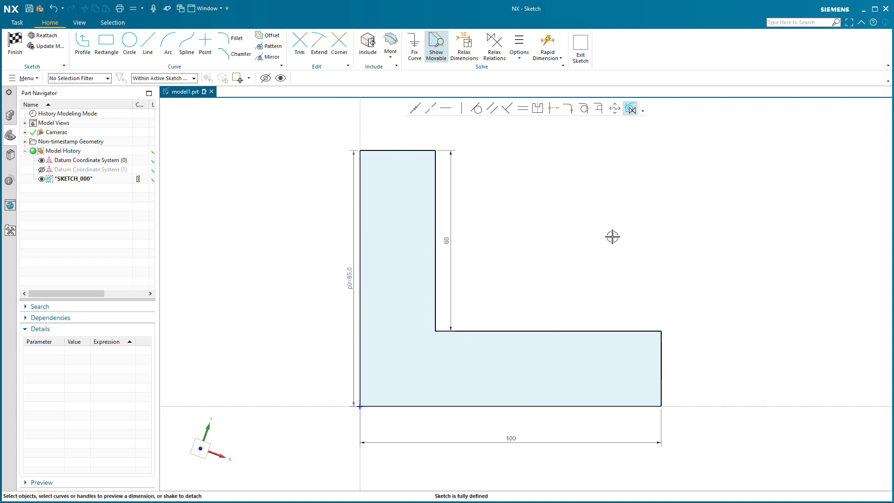
mouse_move(465, 250)
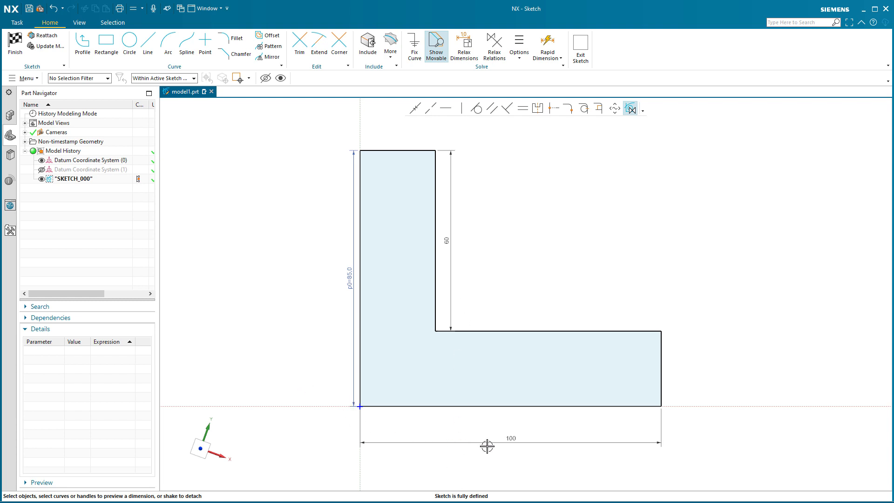
mouse_move(372, 327)
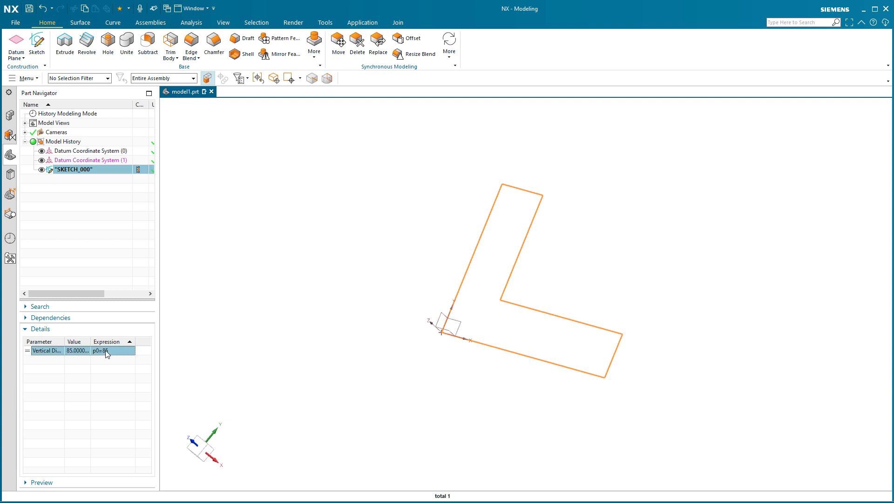
Enter 100 as the new p0 value in the Details panel.
type("100")
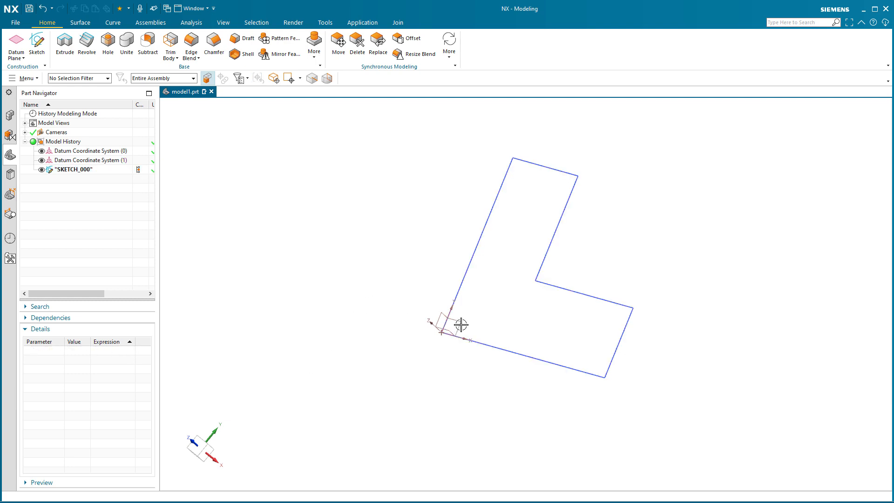
mouse_move(94, 478)
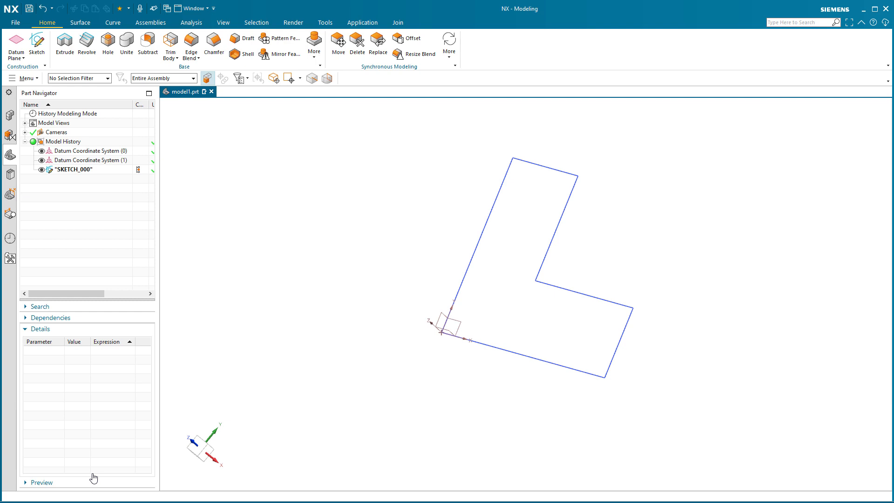
mouse_move(185, 182)
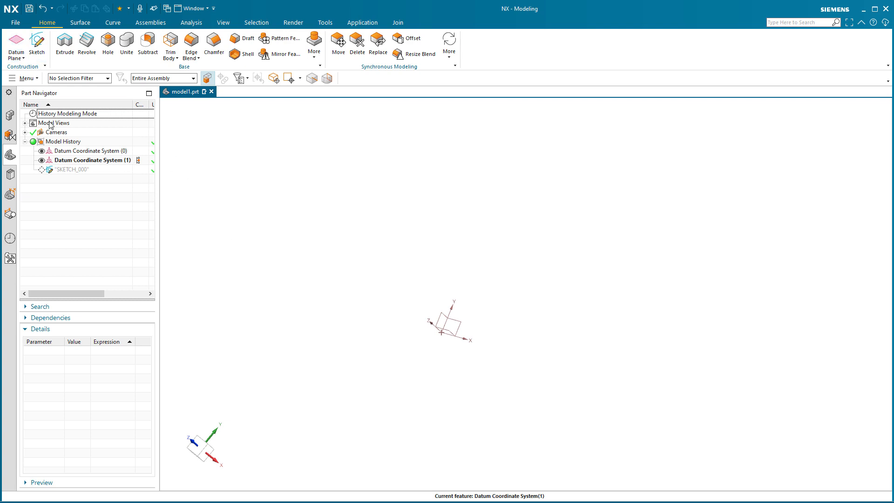
Create Datum Plane (2) offset 142 mm from the datum CSYS's YZ plane.
left_click(15, 43)
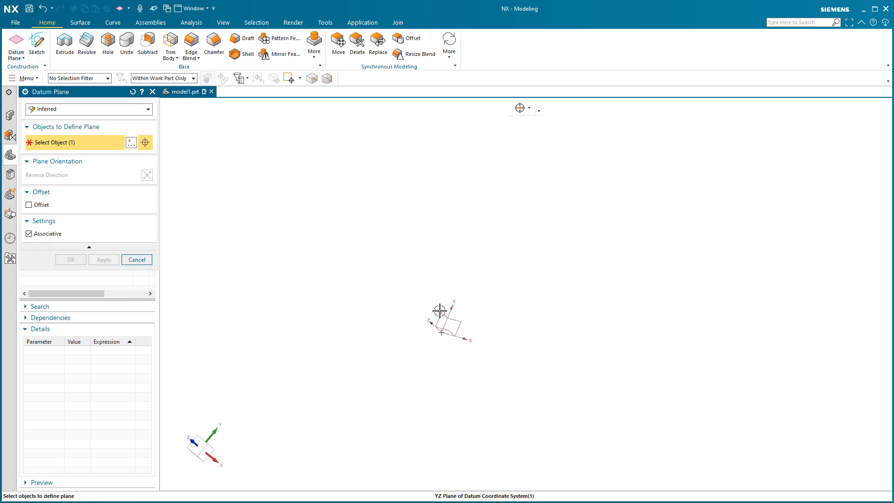
left_click(449, 318)
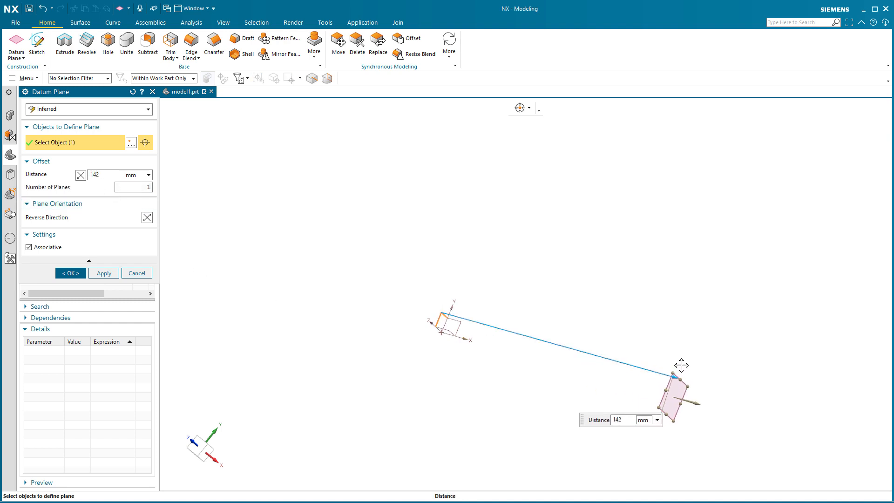
left_click(70, 273)
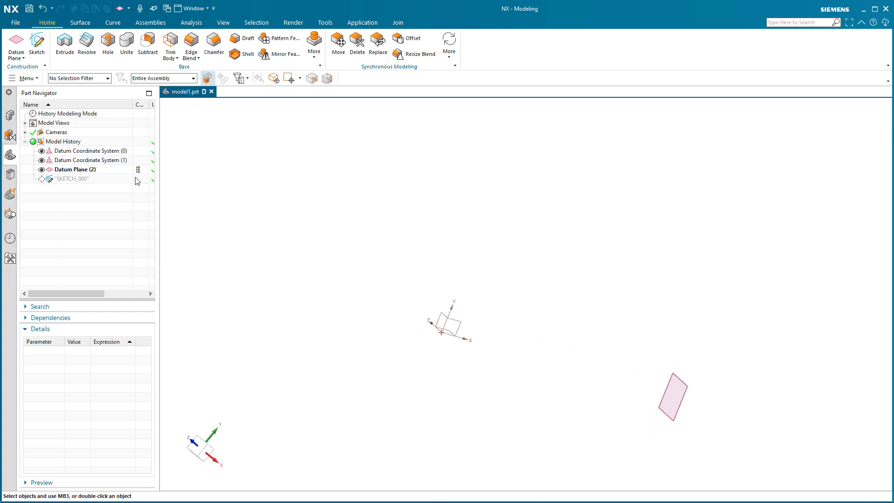
double_click(72, 179)
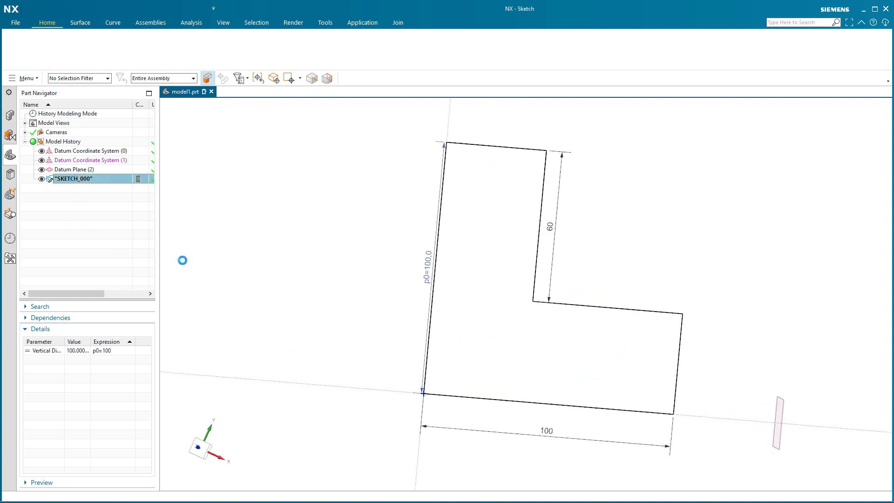
double_click(73, 179)
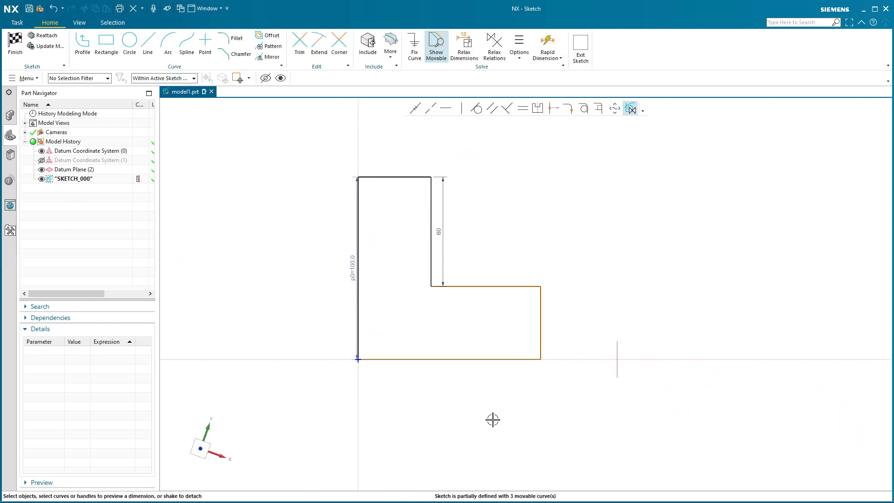
mouse_move(616, 347)
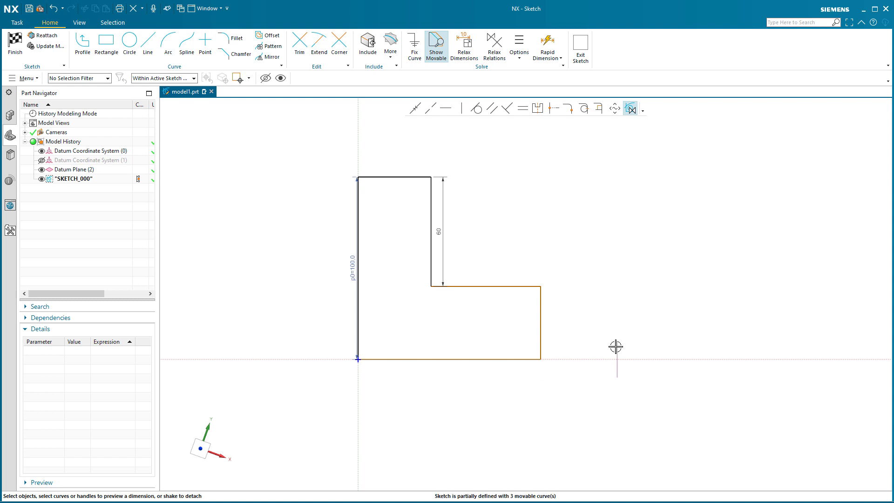
mouse_move(618, 343)
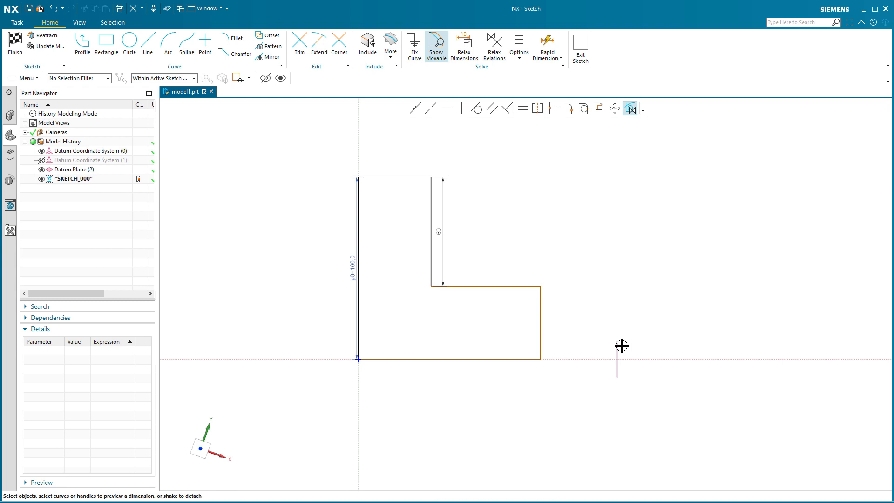
mouse_move(620, 341)
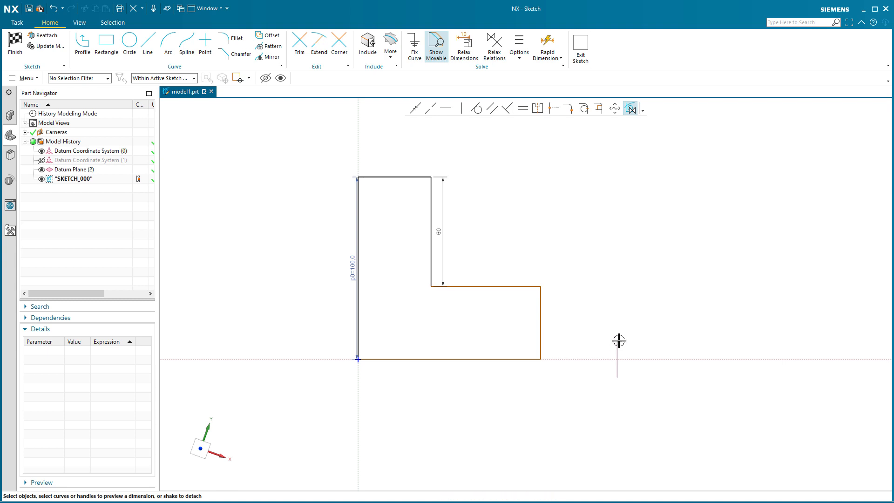
mouse_move(554, 271)
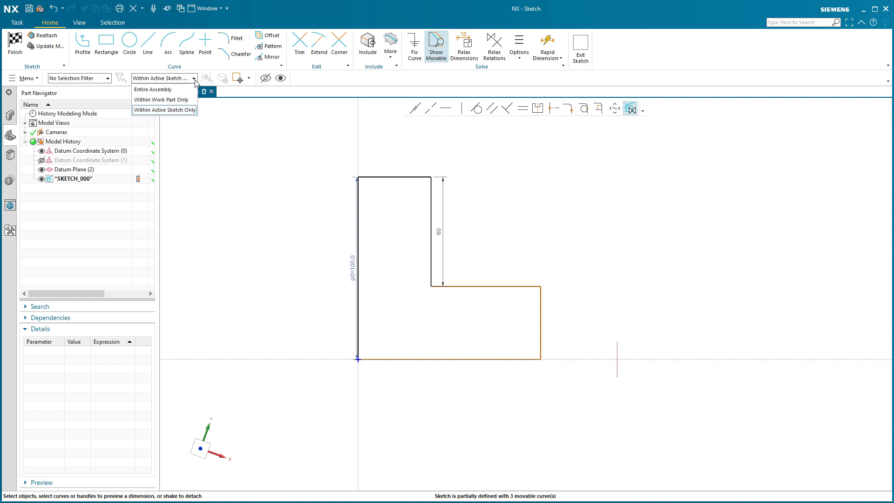
mouse_move(164, 99)
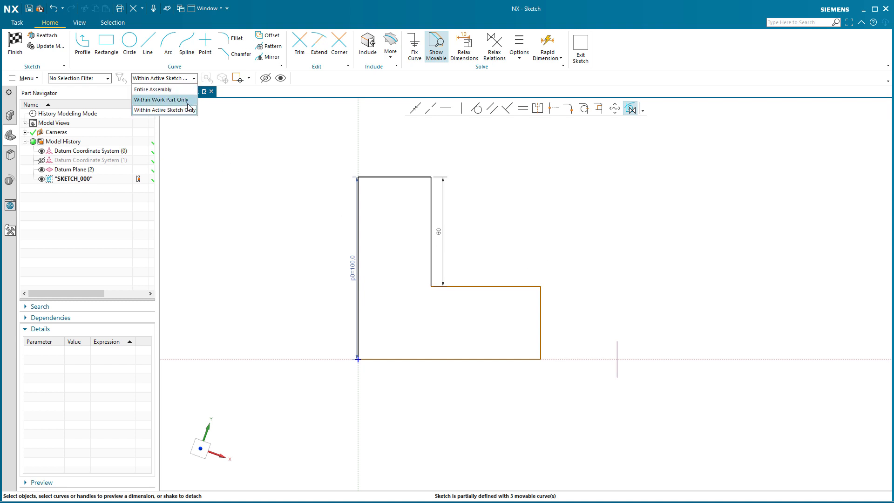
mouse_move(164, 110)
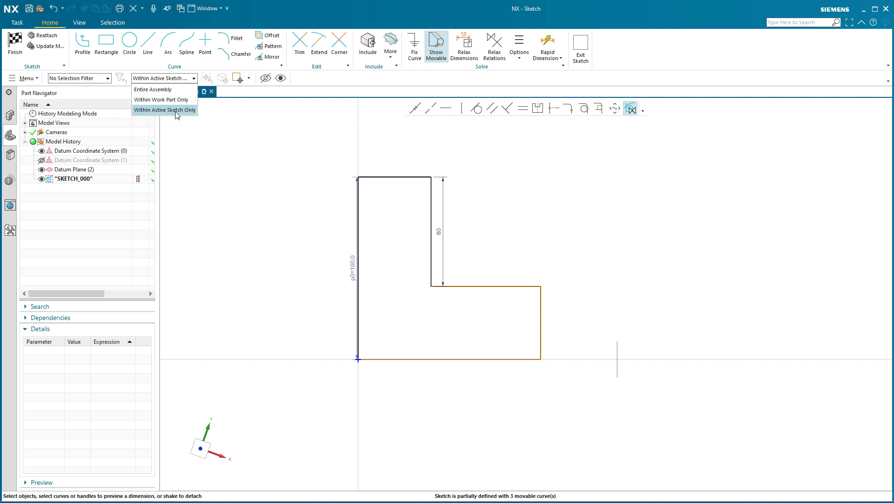
mouse_move(161, 100)
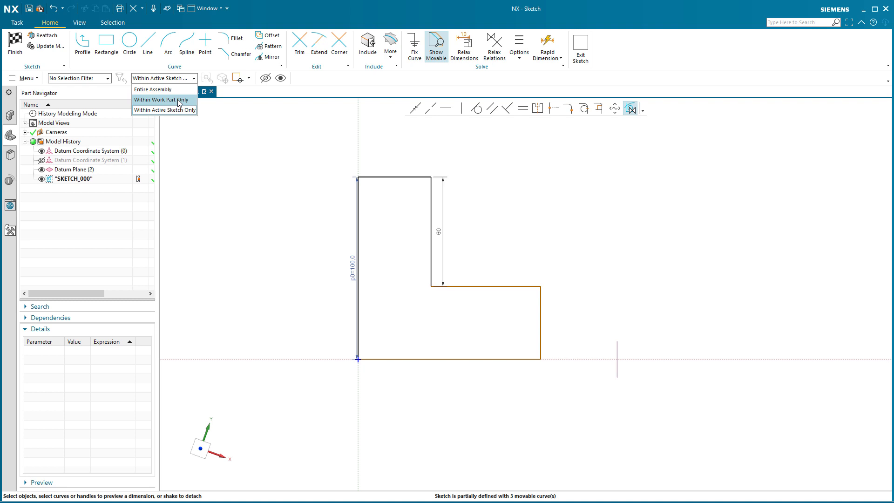
Set the selection scope to Within Work Part Only.
left_click(162, 99)
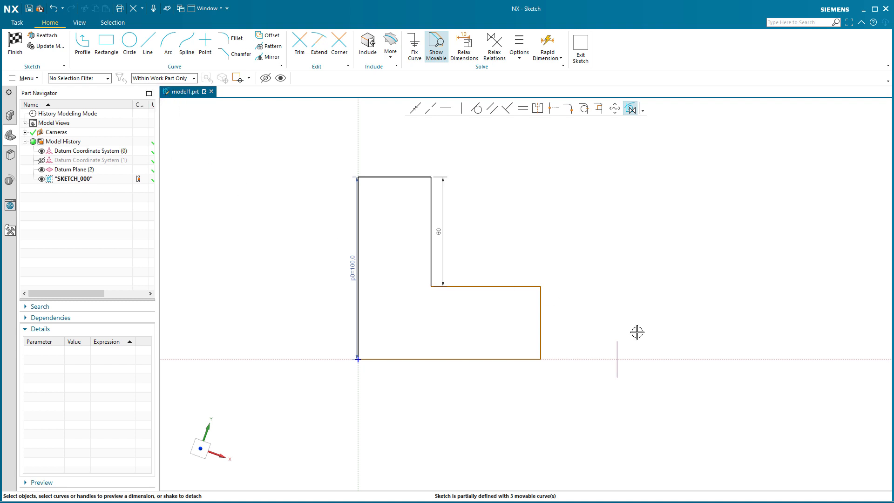
Make the L-shape's right vertical line collinear with Datum Plane (2).
left_click(74, 169)
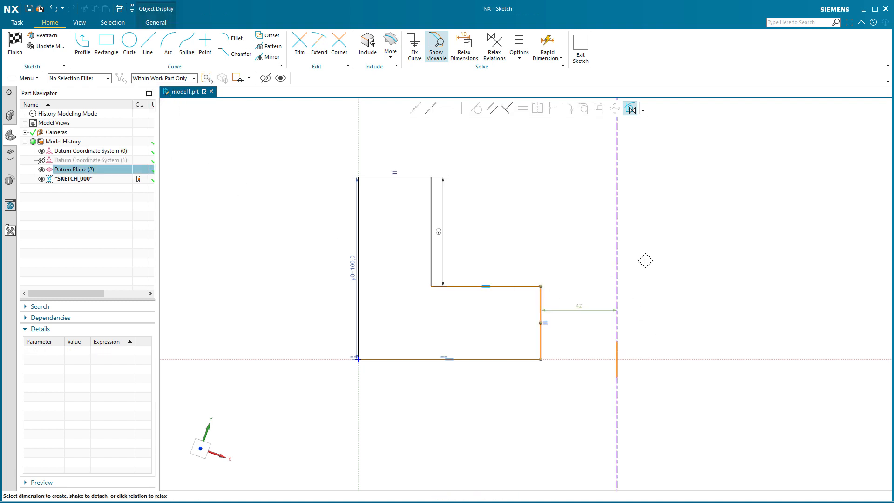
mouse_move(430, 109)
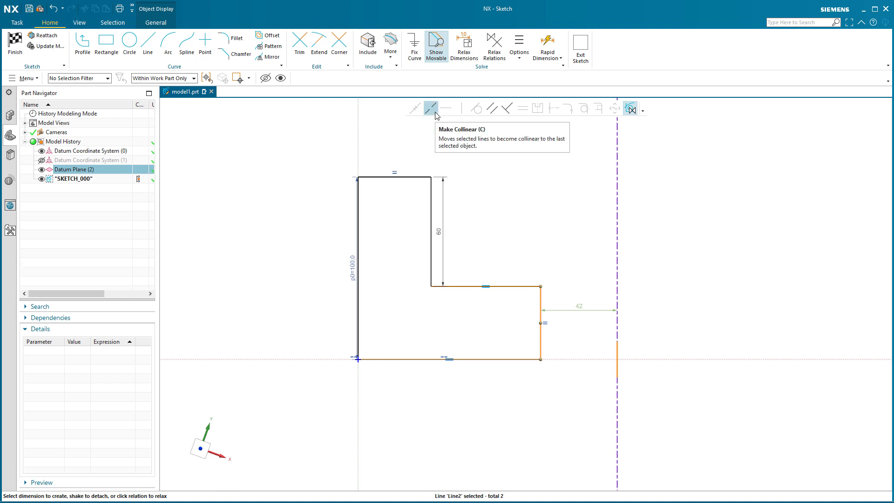
left_click(431, 109)
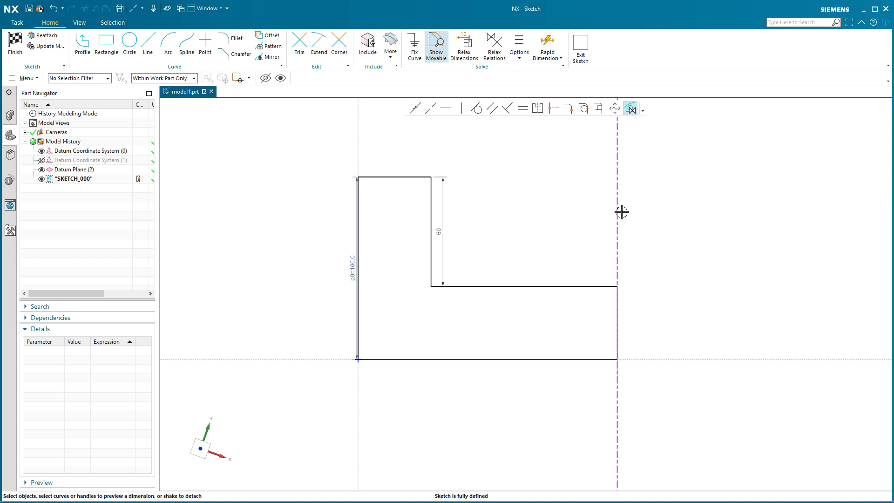
mouse_move(516, 454)
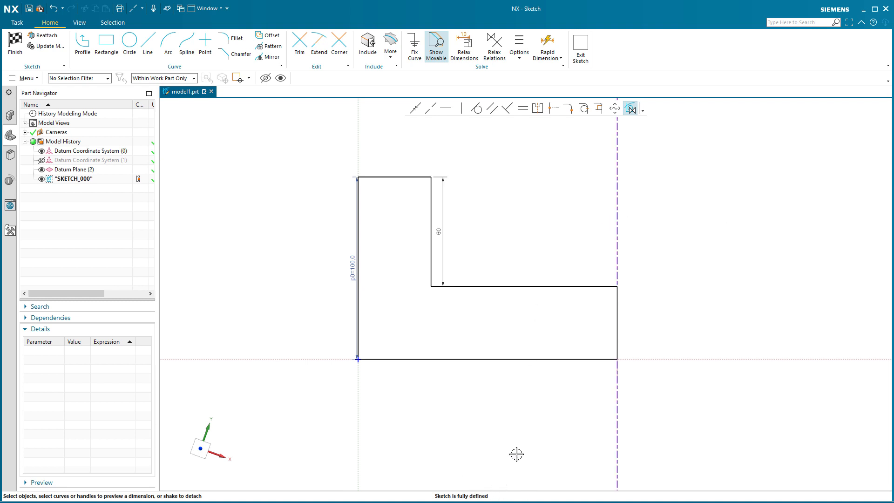
mouse_move(618, 204)
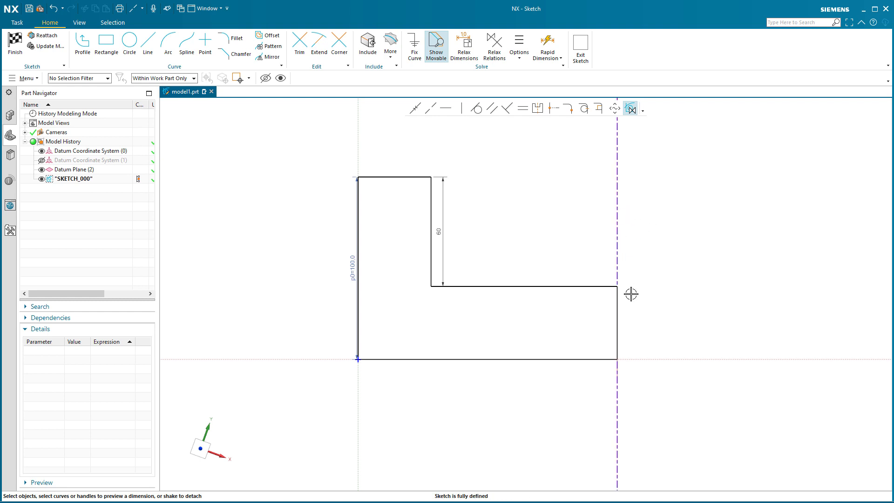
mouse_move(631, 384)
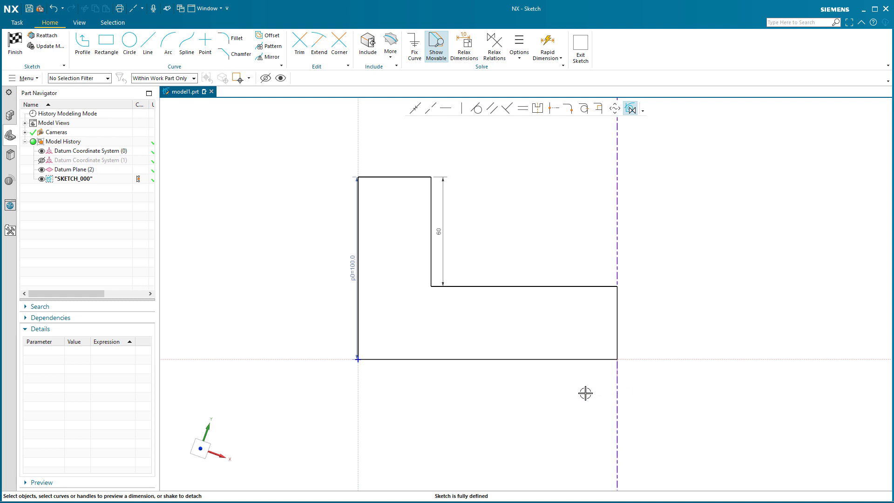
mouse_move(574, 397)
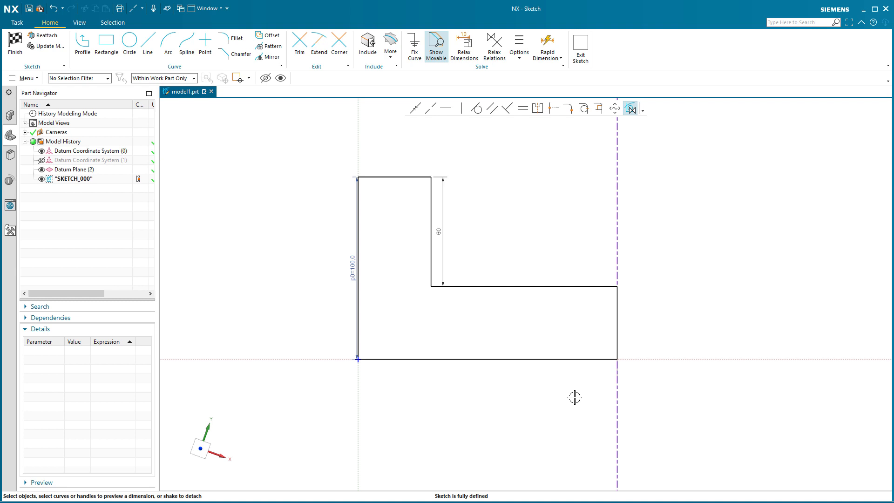
mouse_move(71, 84)
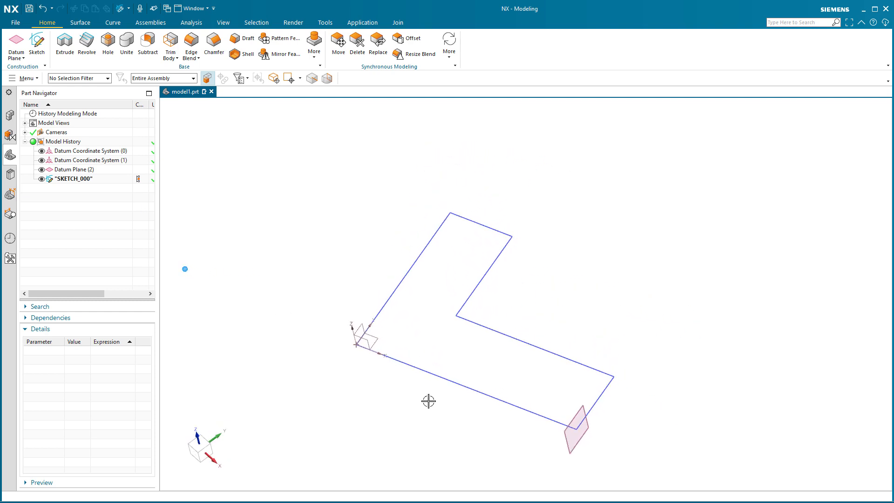
Change SKETCH_000's p0 height expression to 125 and view the enlarged L outline.
left_click(73, 170)
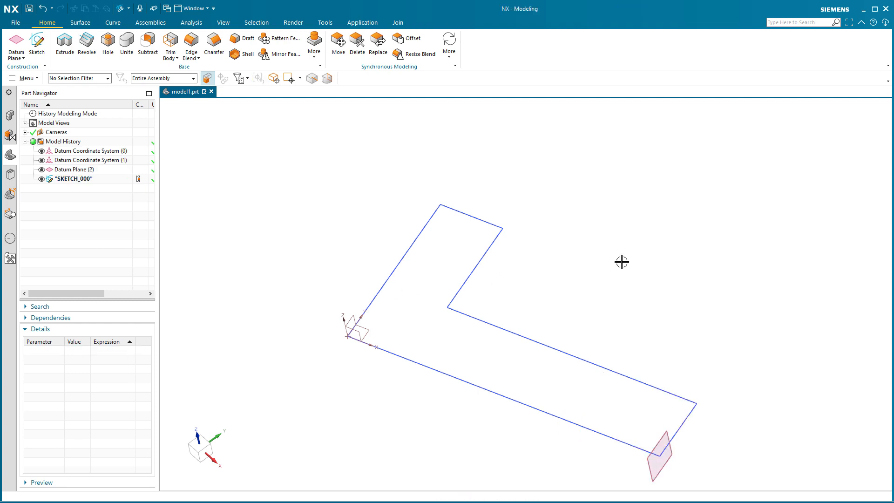
left_click(74, 178)
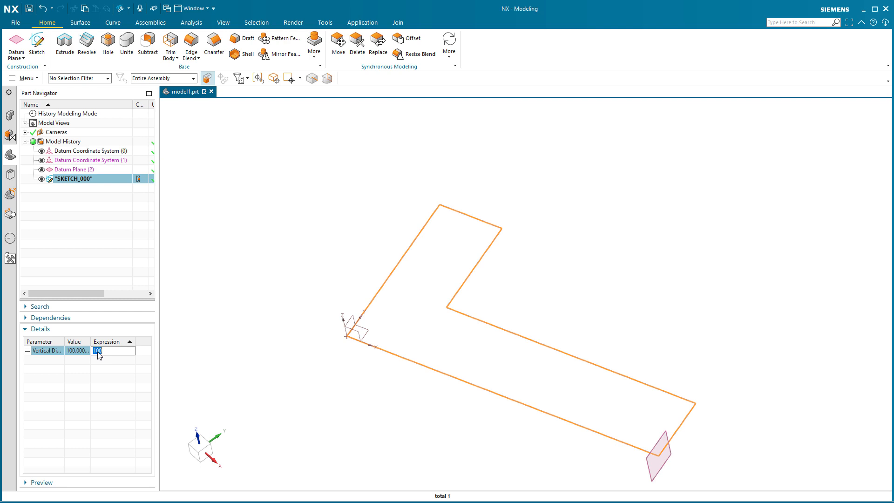
type("125")
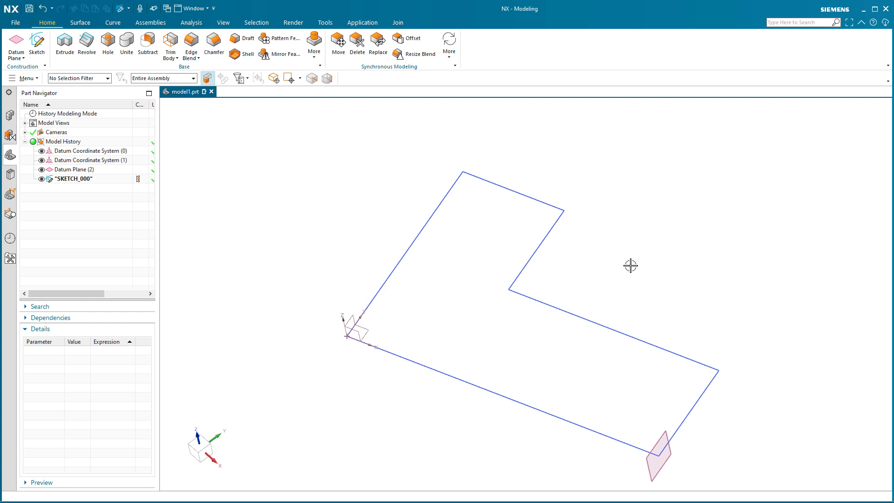
left_click_drag(631, 266, 512, 297)
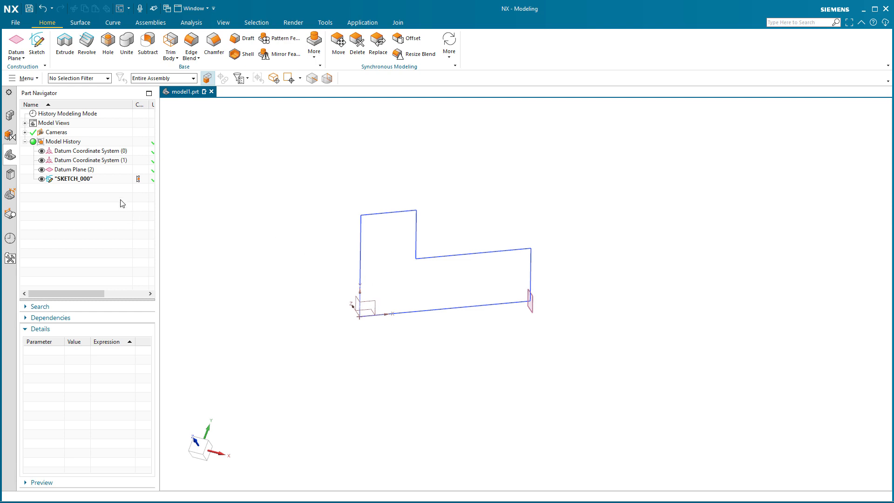
Move Datum Coordinate System (1) to a new origin, carrying the sketch and datum plane.
right_click(88, 161)
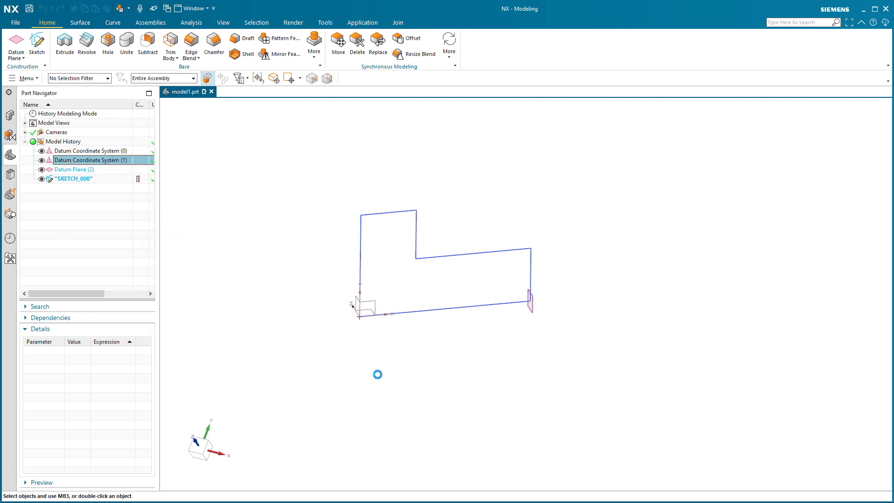
double_click(91, 160)
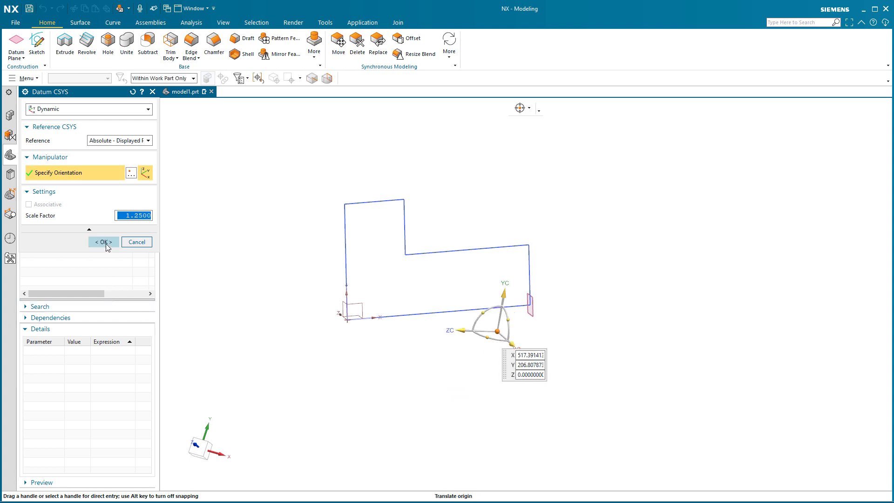
left_click(102, 242)
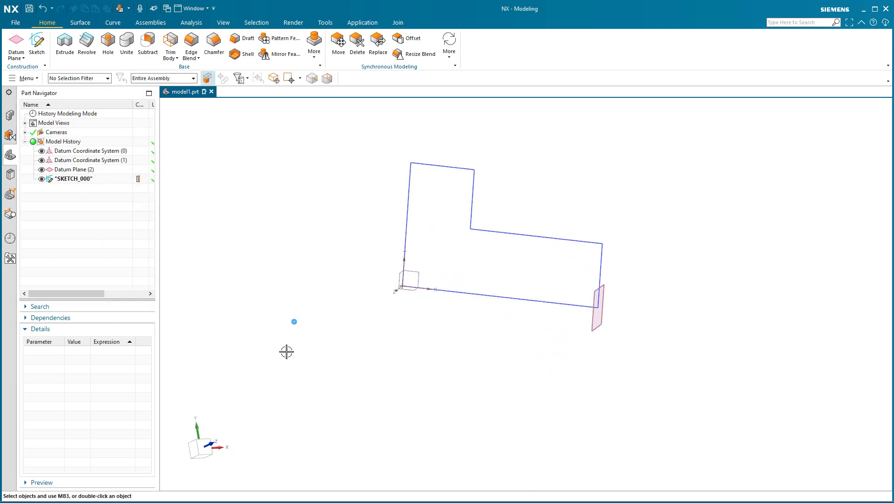